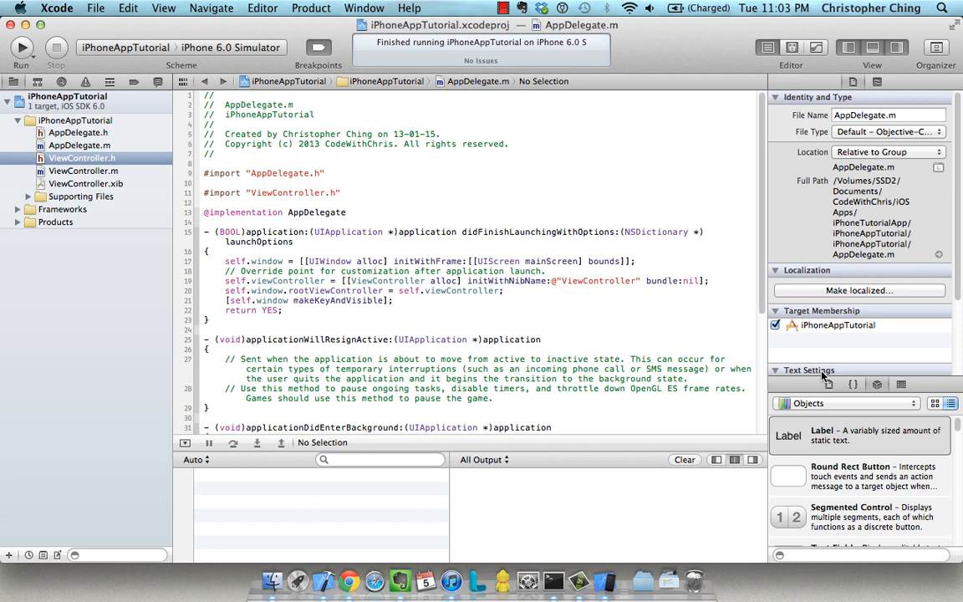
{"action": "mouse_move", "coordinate": [488, 353]}
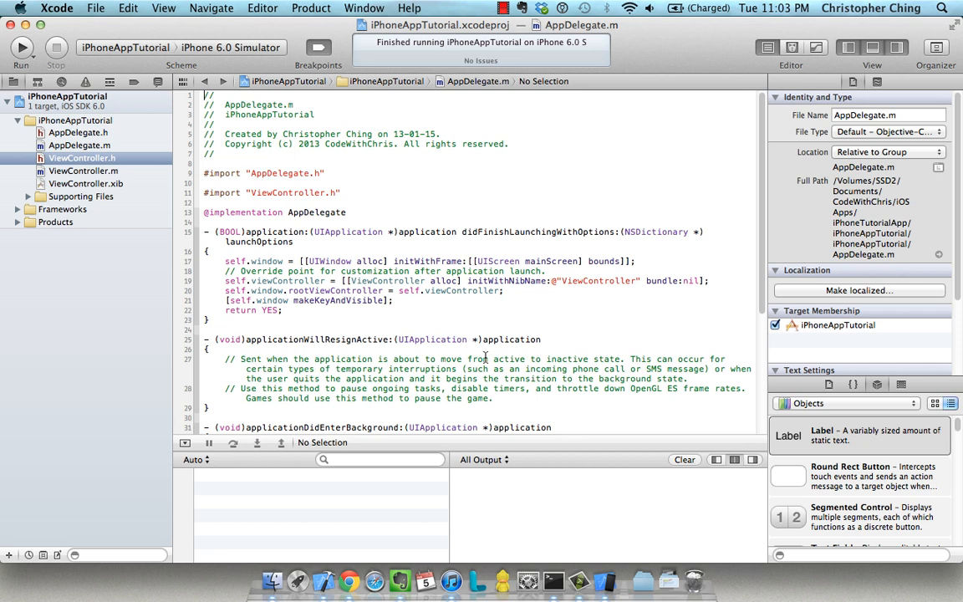
{"action": "mouse_move", "coordinate": [357, 274]}
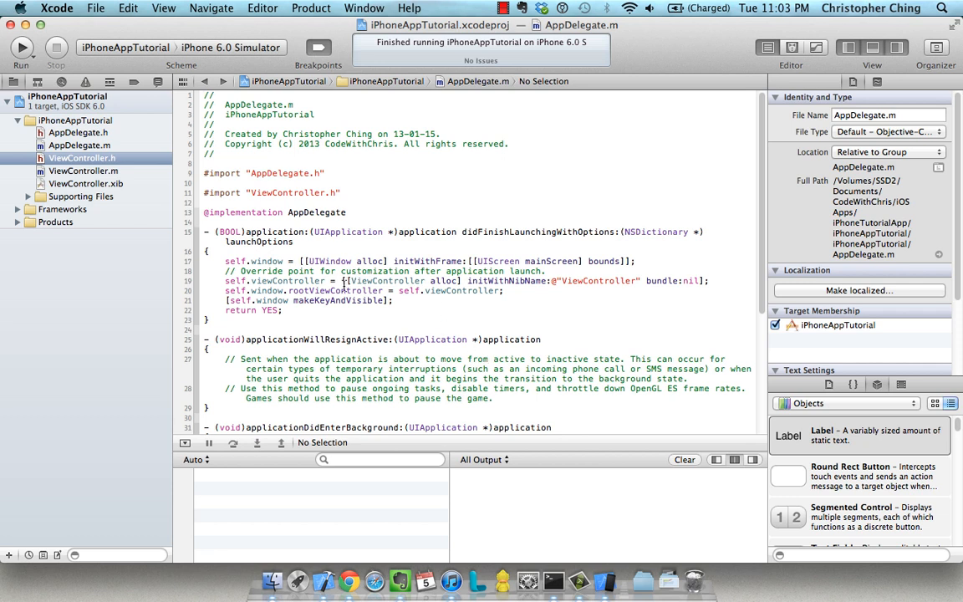
{"action": "mouse_move", "coordinate": [582, 401]}
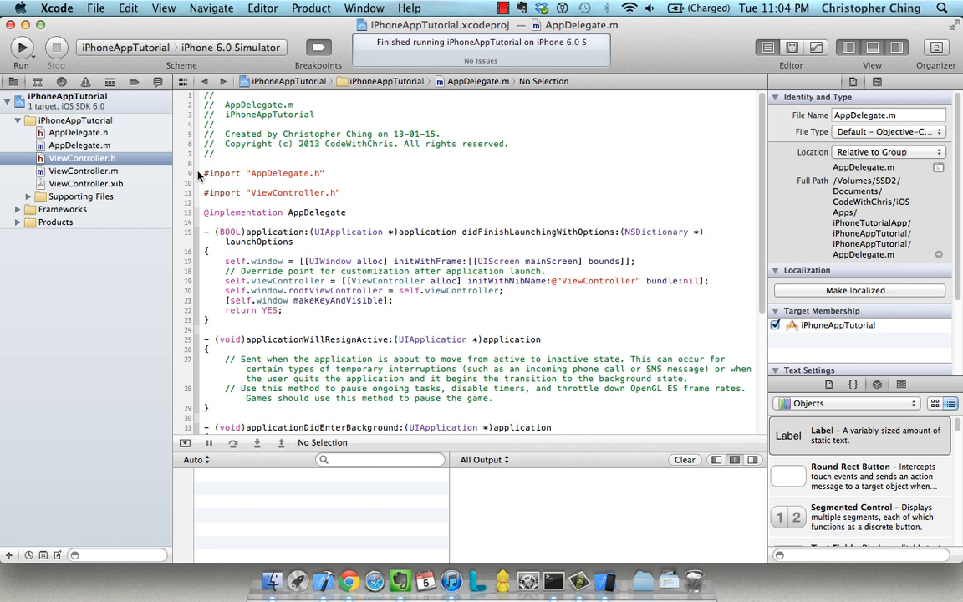
{"action": "mouse_move", "coordinate": [200, 181]}
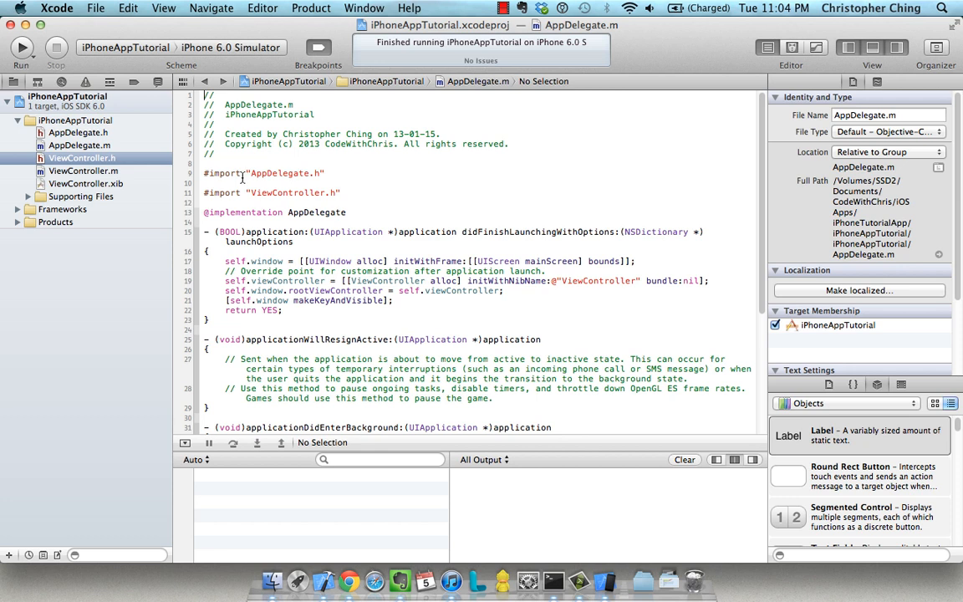
{"action": "mouse_move", "coordinate": [232, 184]}
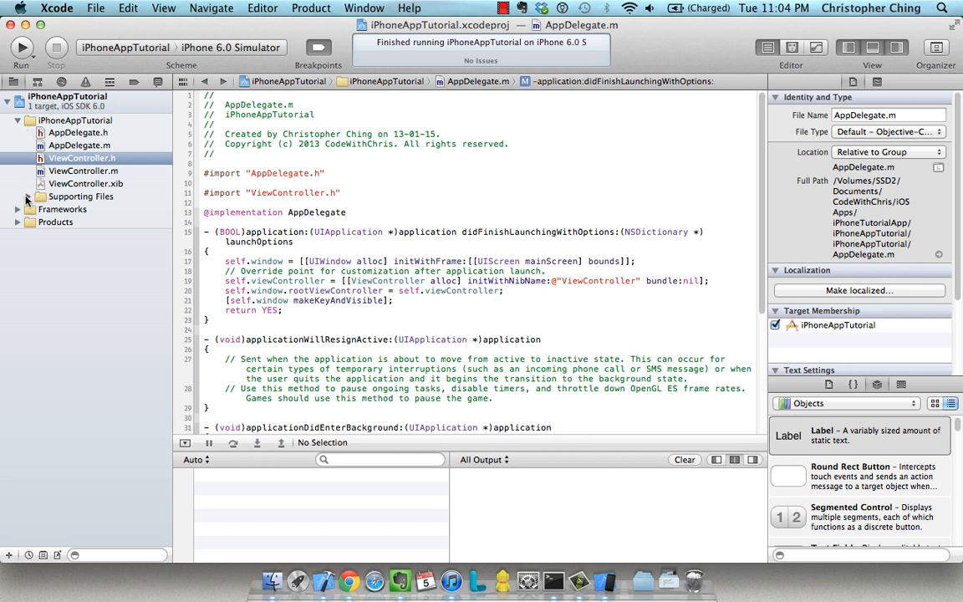
- Create a new ViewControllers group under the iPhoneAppTutorial project via the project's context menu
{"action": "left_click", "coordinate": [28, 195]}
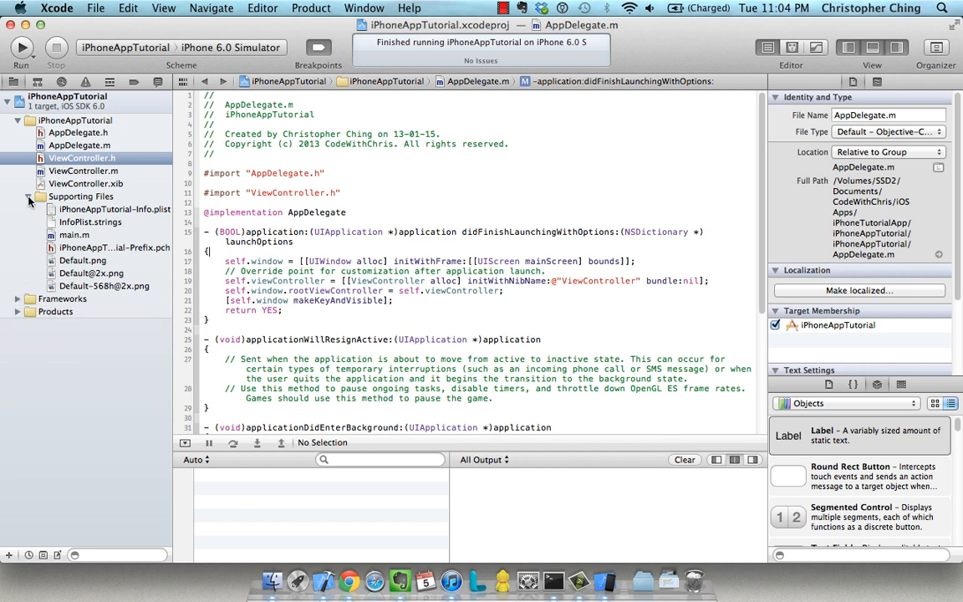
{"action": "right_click", "coordinate": [67, 120]}
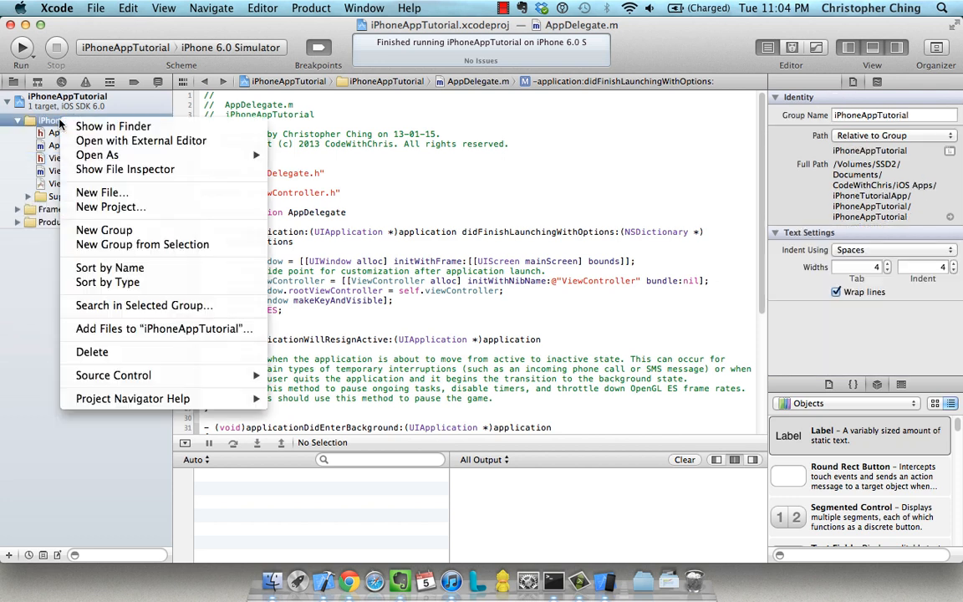
{"action": "mouse_move", "coordinate": [141, 317]}
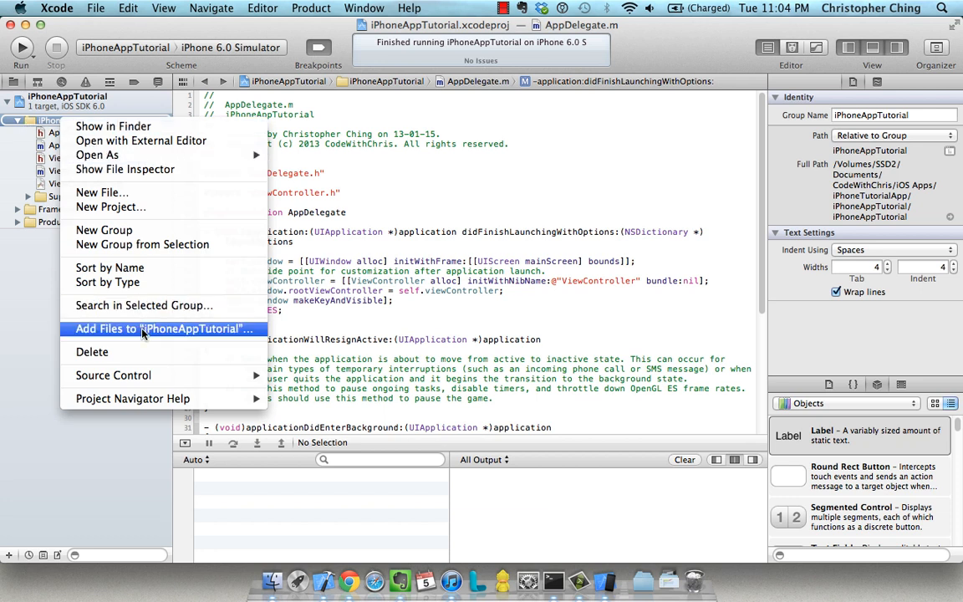
{"action": "mouse_move", "coordinate": [100, 192]}
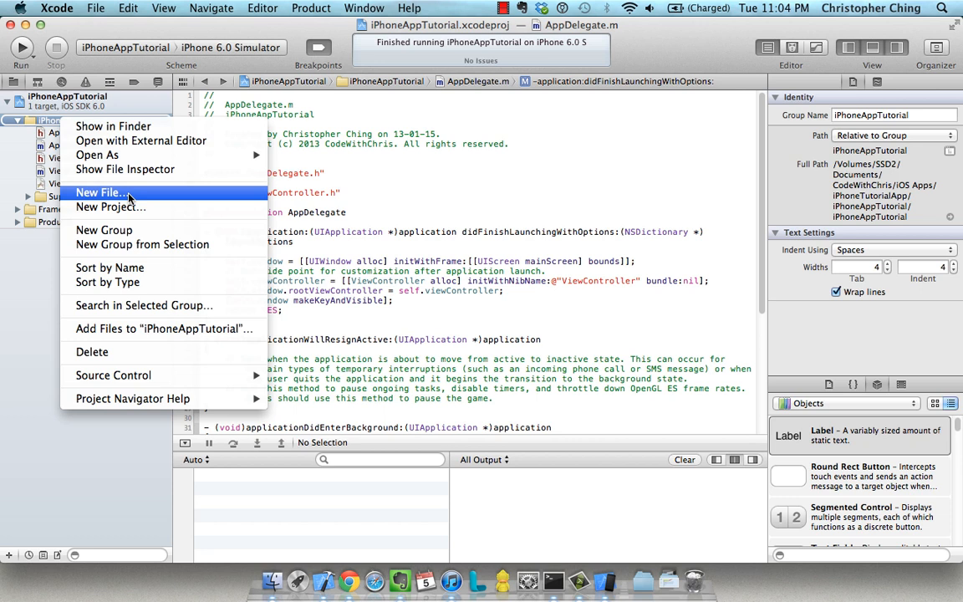
{"action": "mouse_move", "coordinate": [171, 208]}
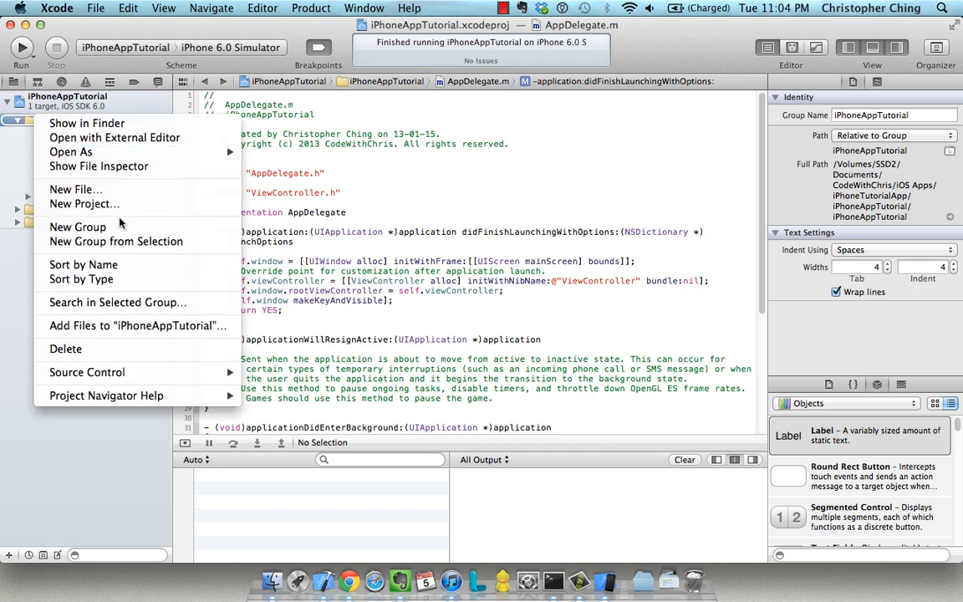
{"action": "left_click", "coordinate": [77, 227]}
{"action": "type", "text": "ViewControllers"}
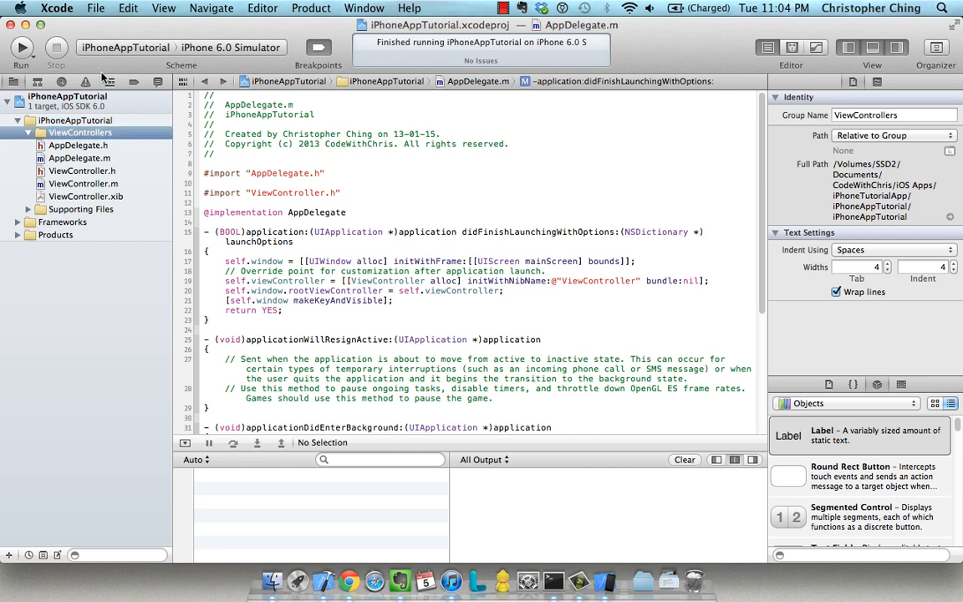
{"action": "mouse_move", "coordinate": [47, 104]}
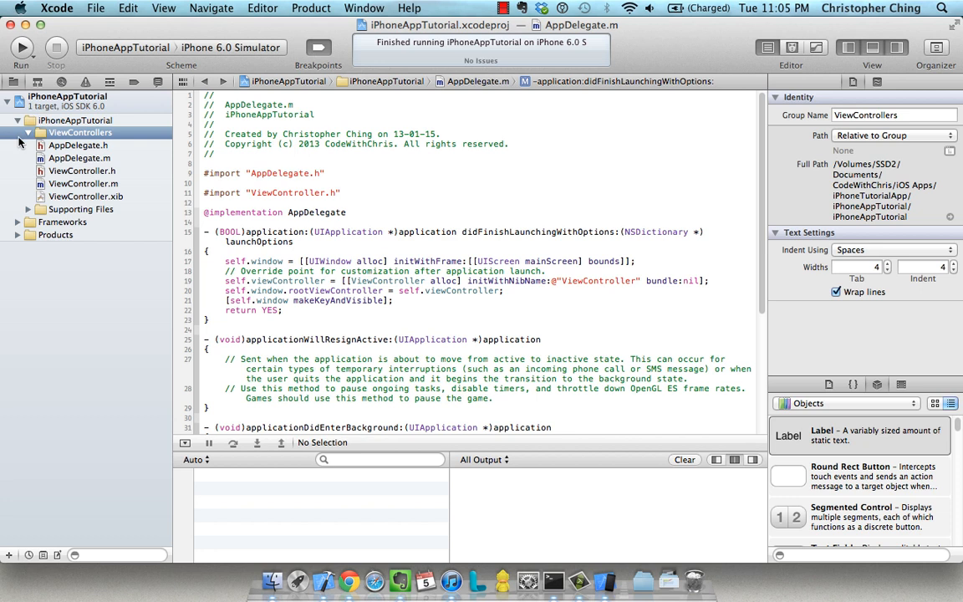
{"action": "mouse_move", "coordinate": [26, 147]}
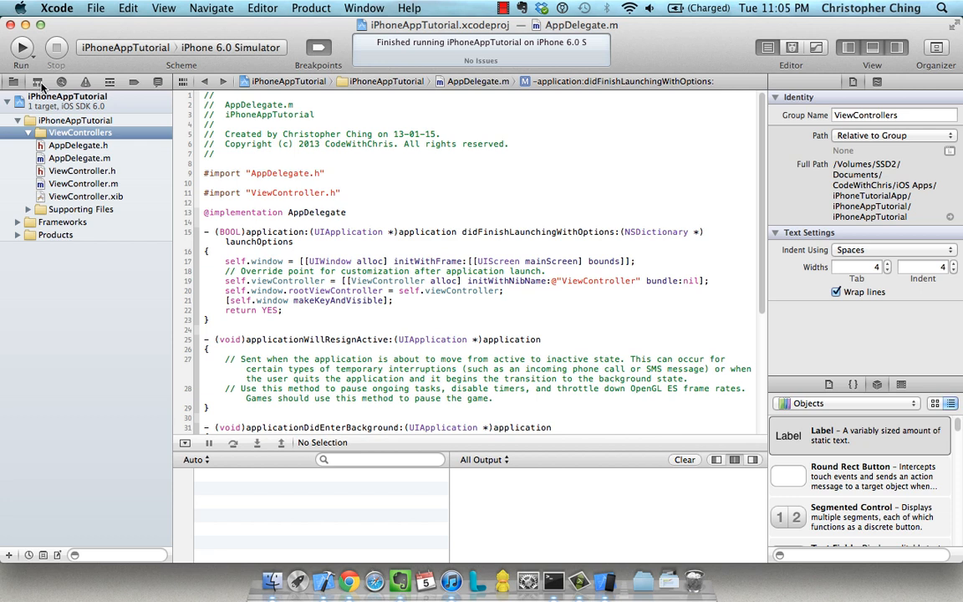
{"action": "mouse_move", "coordinate": [110, 81]}
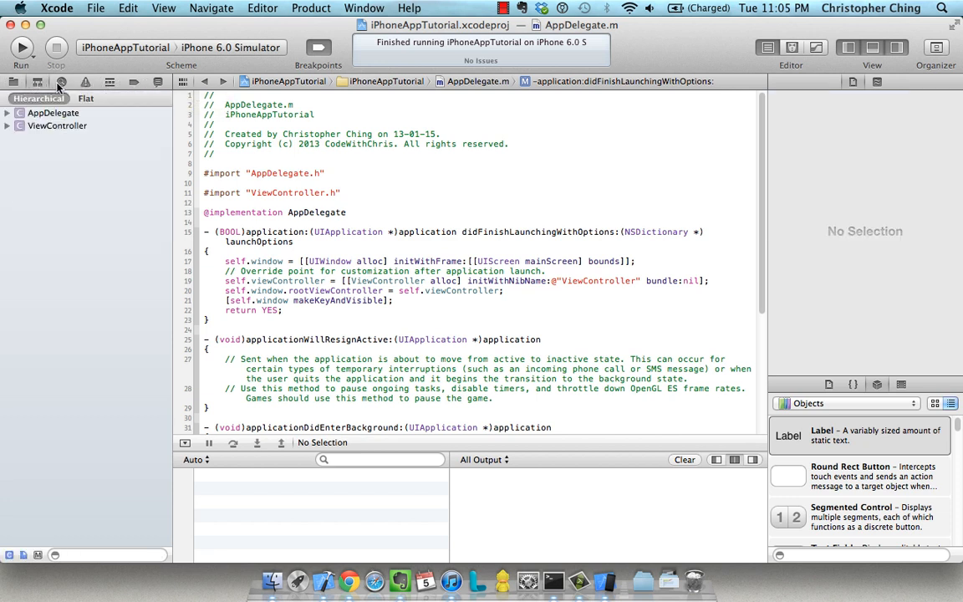
- Run a project-wide search for 'appdelegate', yielding 7 results in 3 files
{"action": "left_click", "coordinate": [60, 80]}
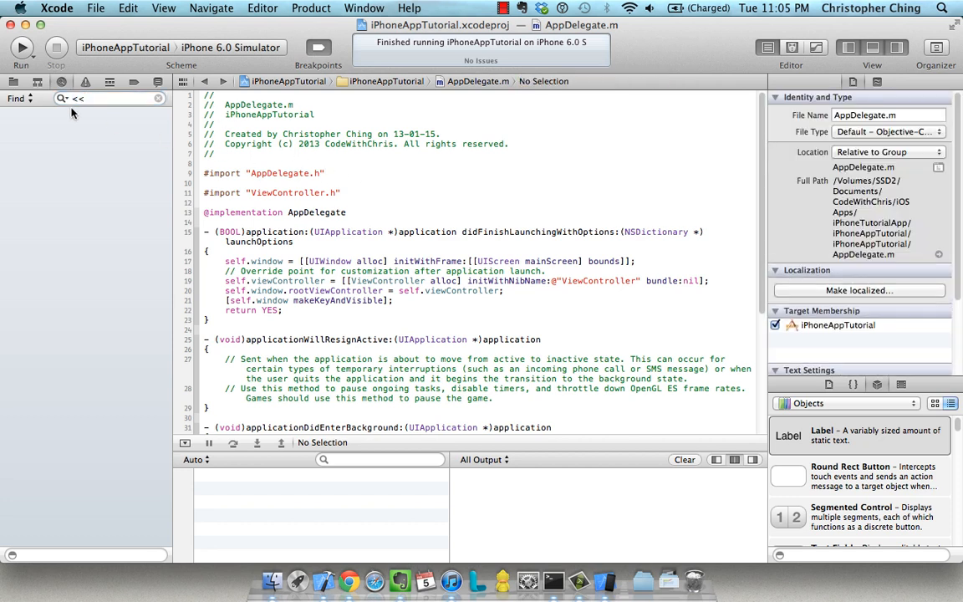
{"action": "left_click", "coordinate": [108, 97]}
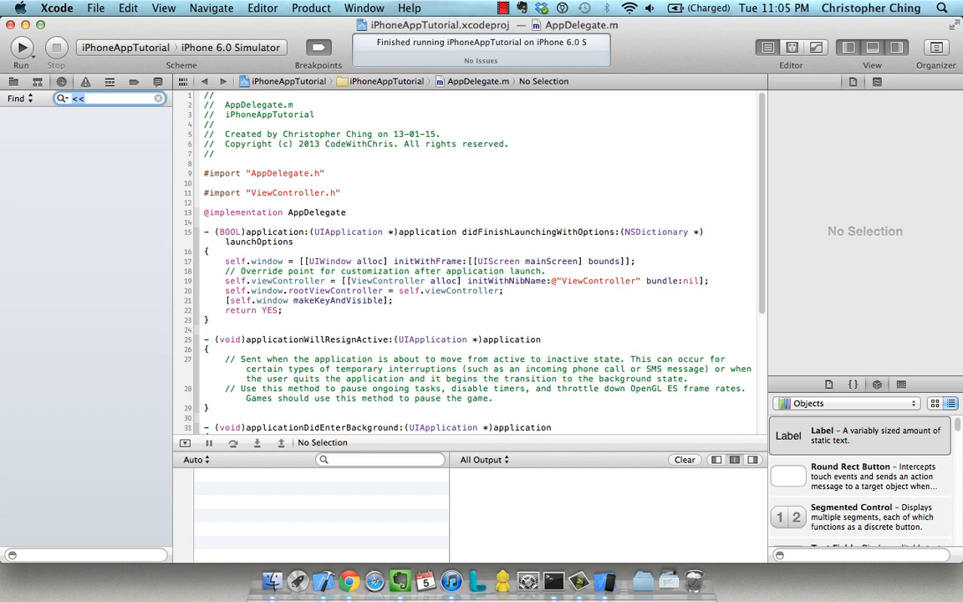
{"action": "type", "text": "appdelegate"}
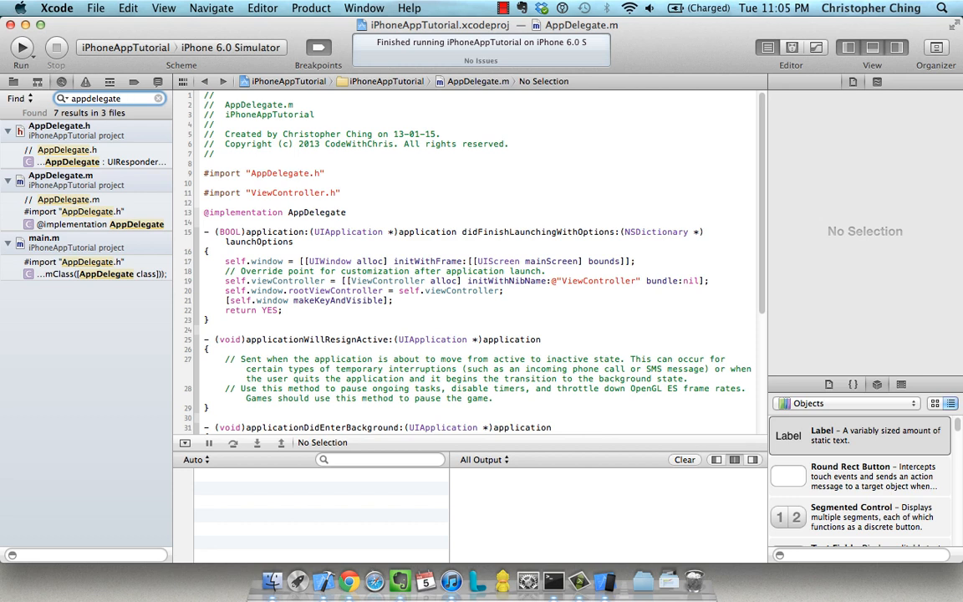
{"action": "left_click", "coordinate": [77, 203]}
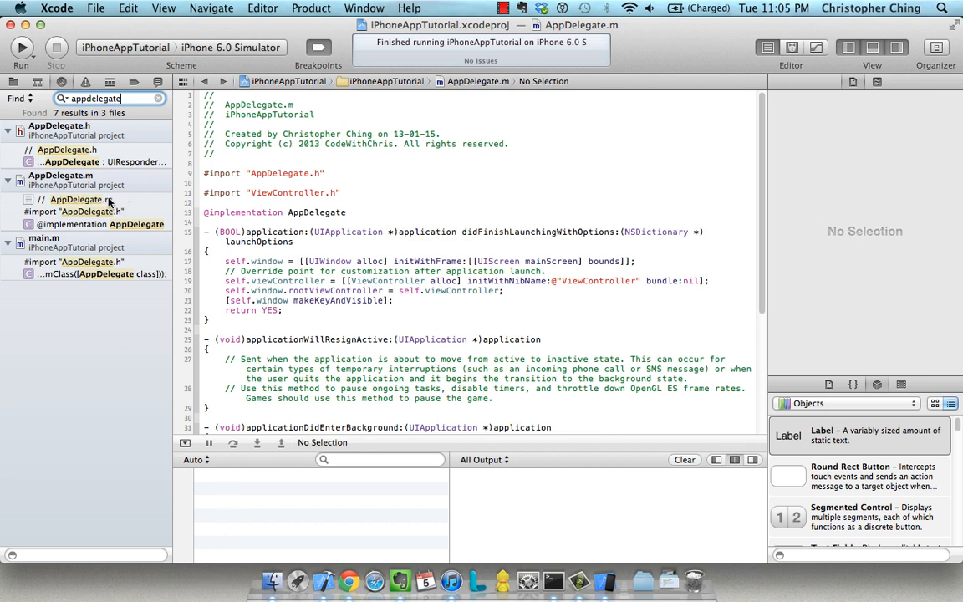
- Visit the AppDelegate.h and AppDelegate.m matches, then return to the project file list with AppDelegate.m open
{"action": "left_click", "coordinate": [74, 150]}
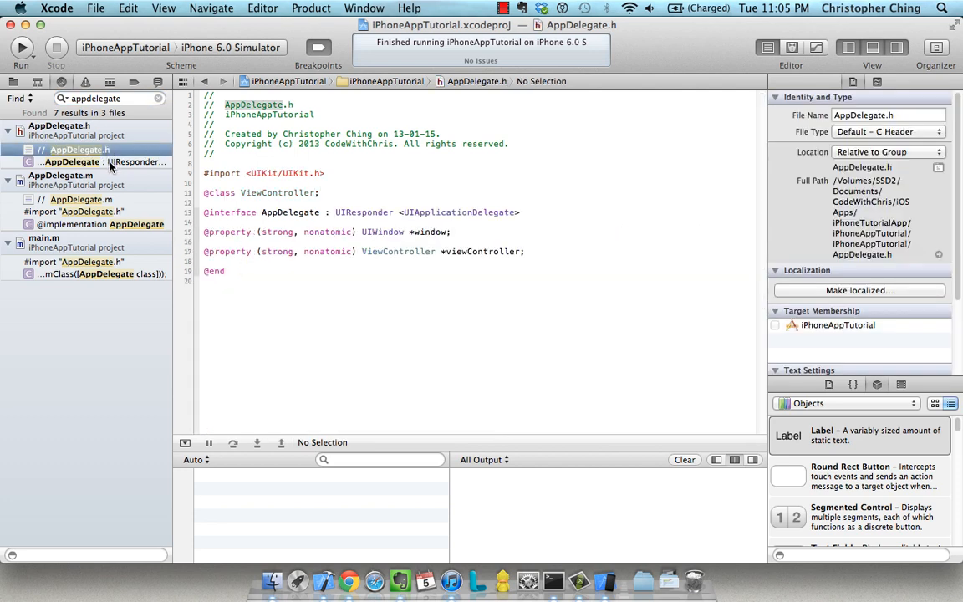
{"action": "left_click", "coordinate": [97, 224]}
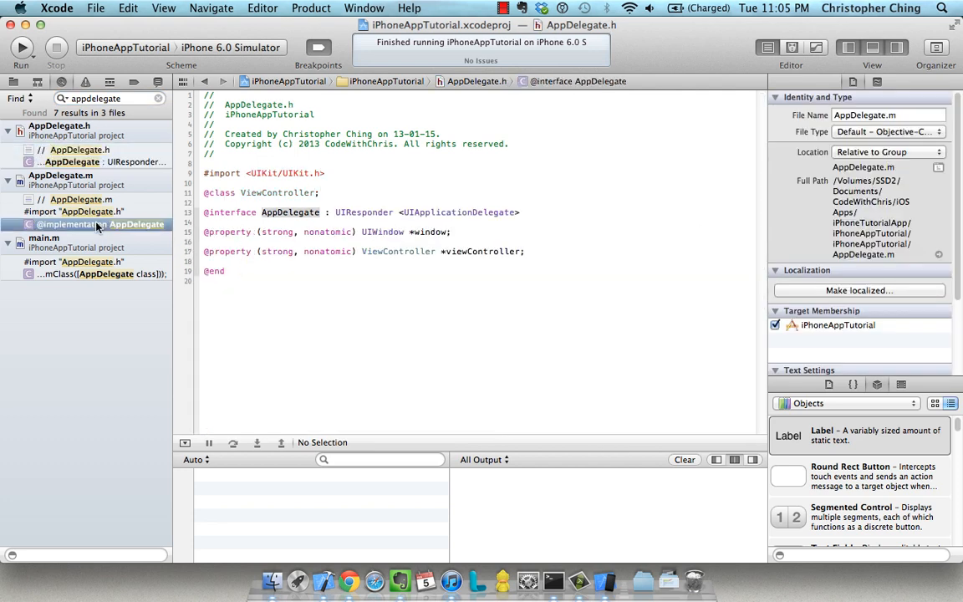
{"action": "left_click", "coordinate": [97, 224]}
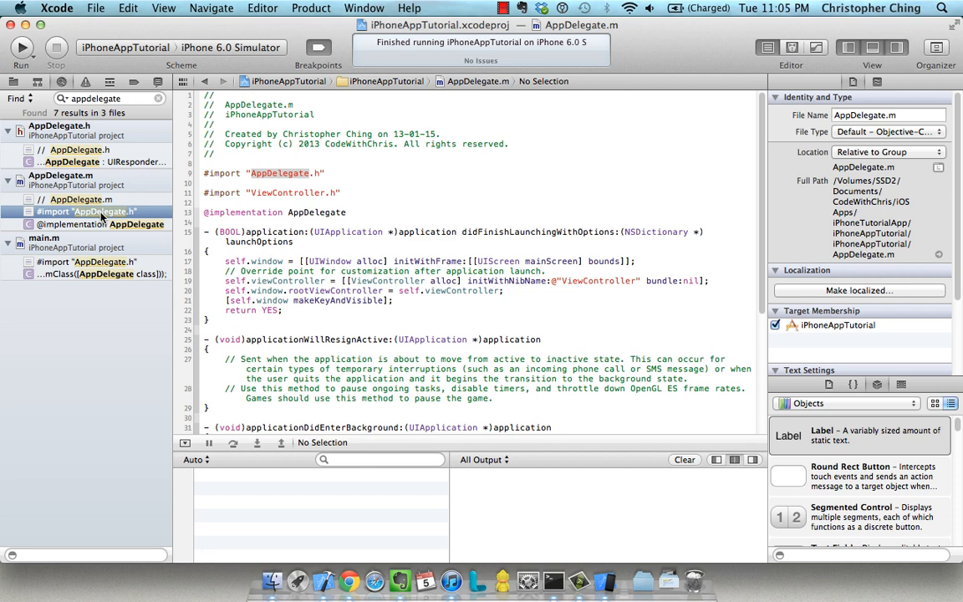
{"action": "mouse_move", "coordinate": [100, 219]}
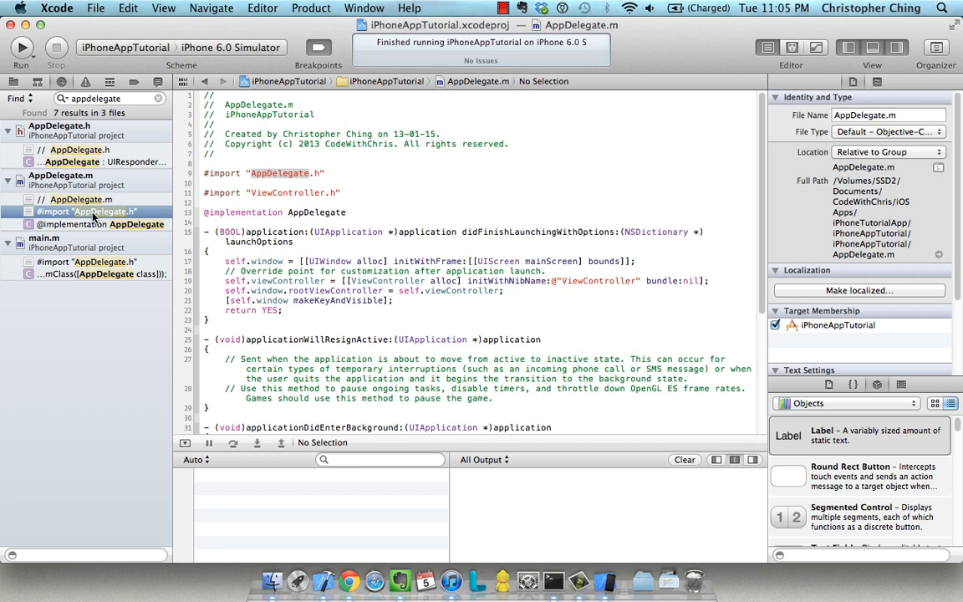
{"action": "mouse_move", "coordinate": [91, 217]}
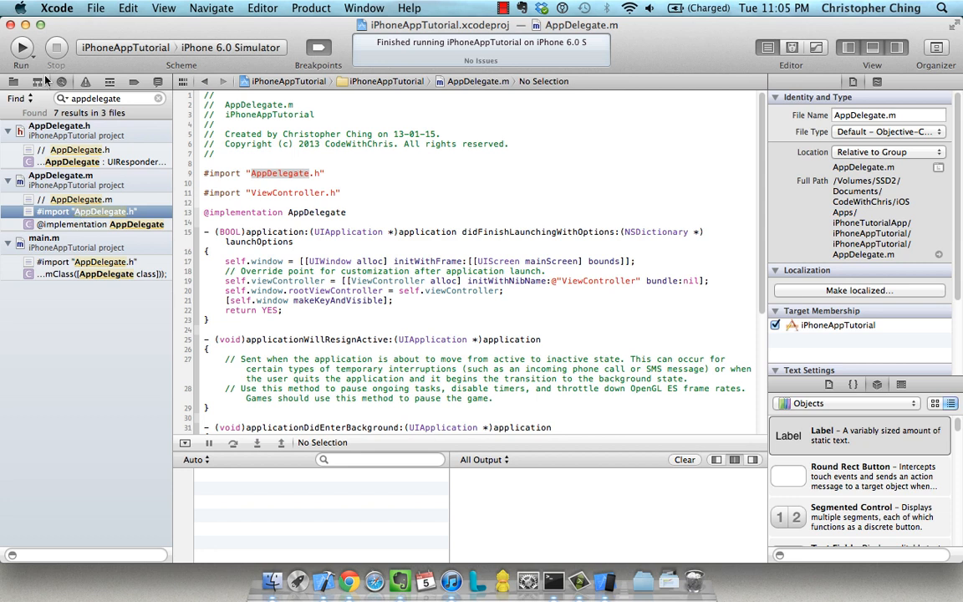
{"action": "left_click", "coordinate": [13, 80]}
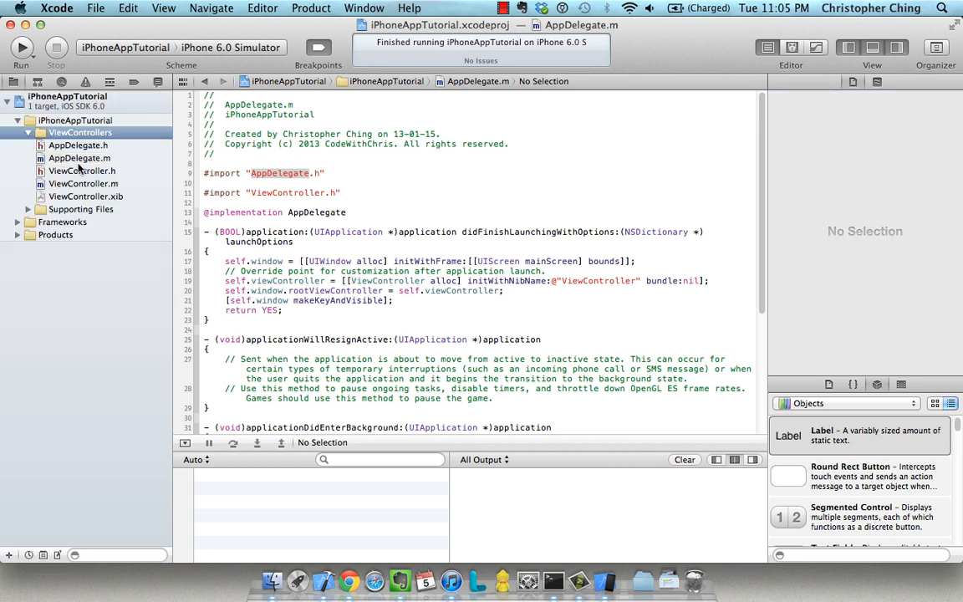
- View AppDelegate.h and then ViewController.h from the project's file list
{"action": "left_click", "coordinate": [78, 143]}
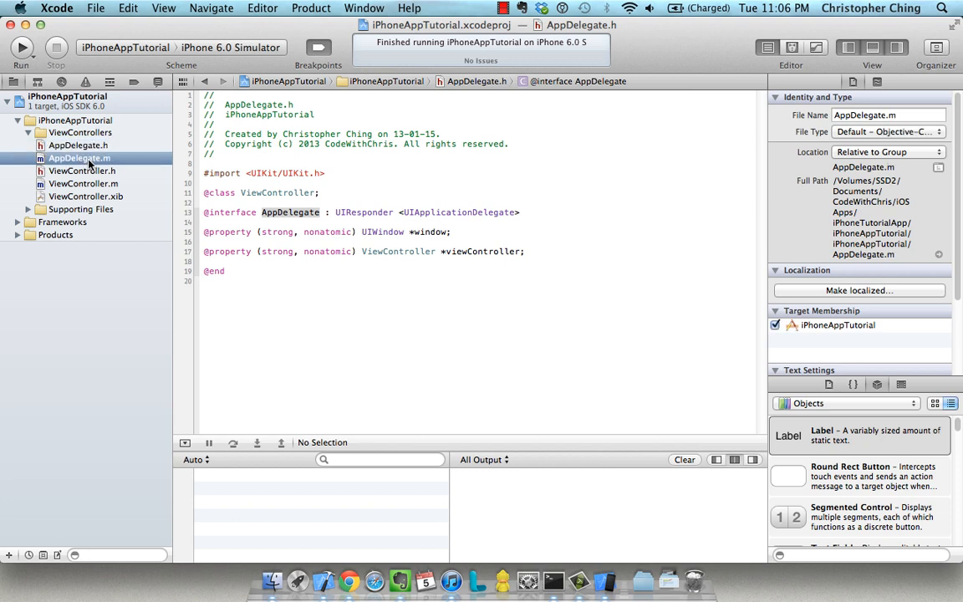
{"action": "left_click", "coordinate": [82, 171]}
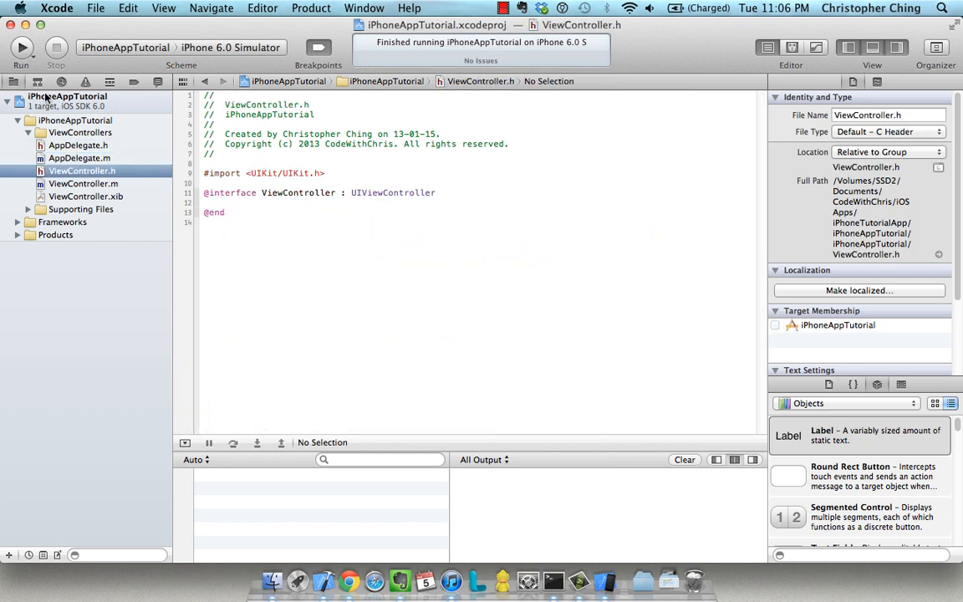
{"action": "left_click", "coordinate": [85, 82]}
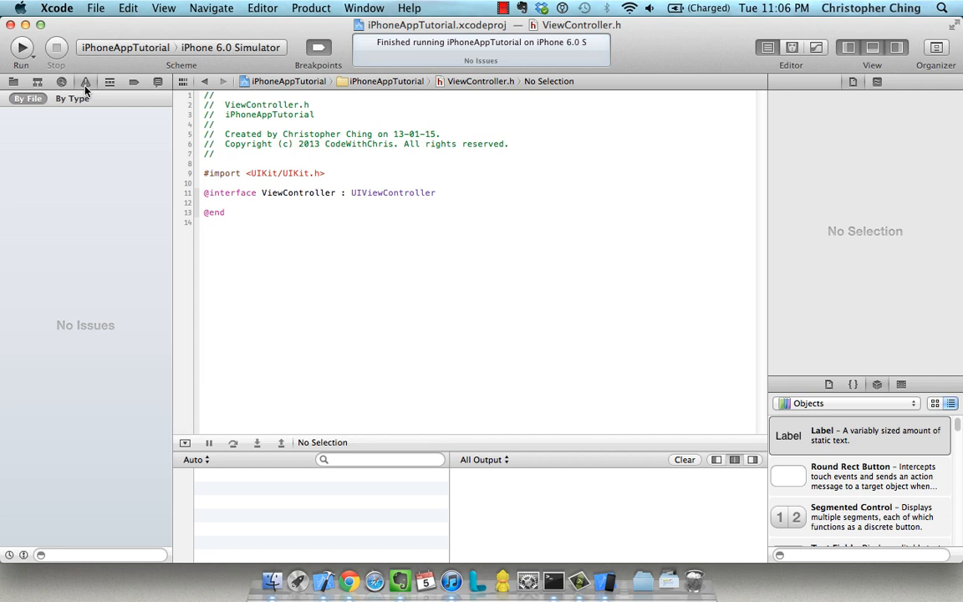
{"action": "mouse_move", "coordinate": [104, 192]}
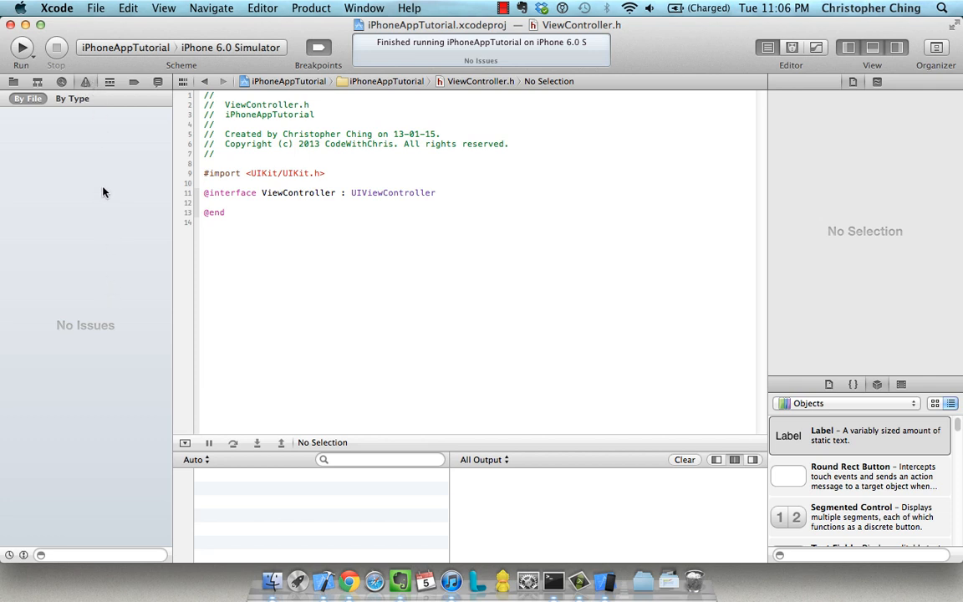
{"action": "mouse_move", "coordinate": [73, 193]}
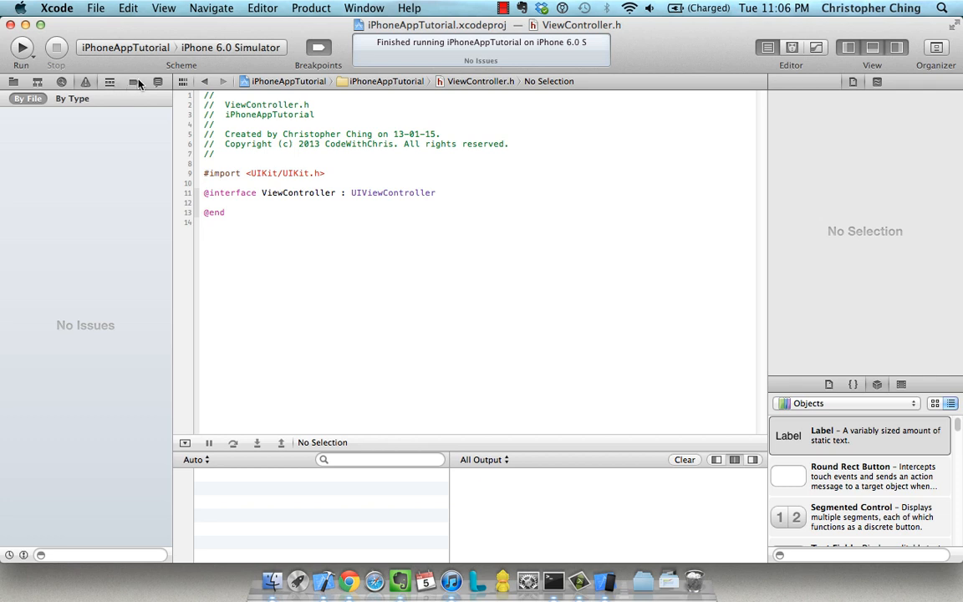
{"action": "left_click", "coordinate": [134, 80]}
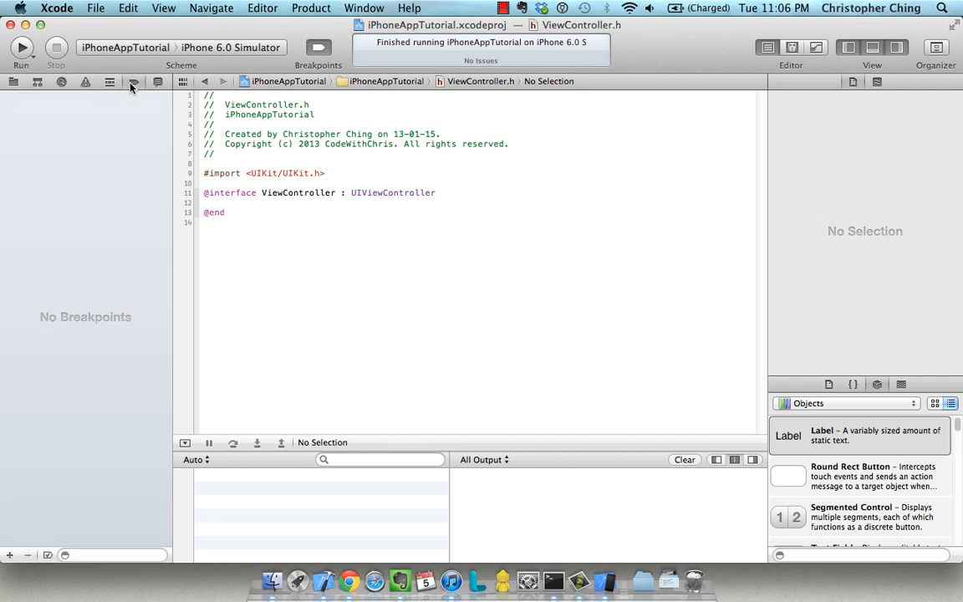
{"action": "mouse_move", "coordinate": [90, 435]}
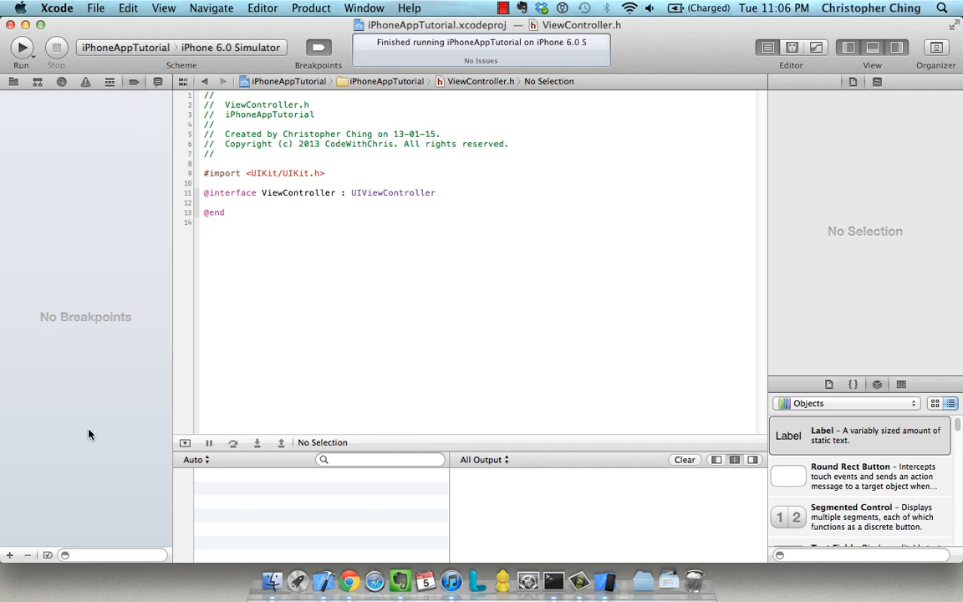
{"action": "mouse_move", "coordinate": [107, 232]}
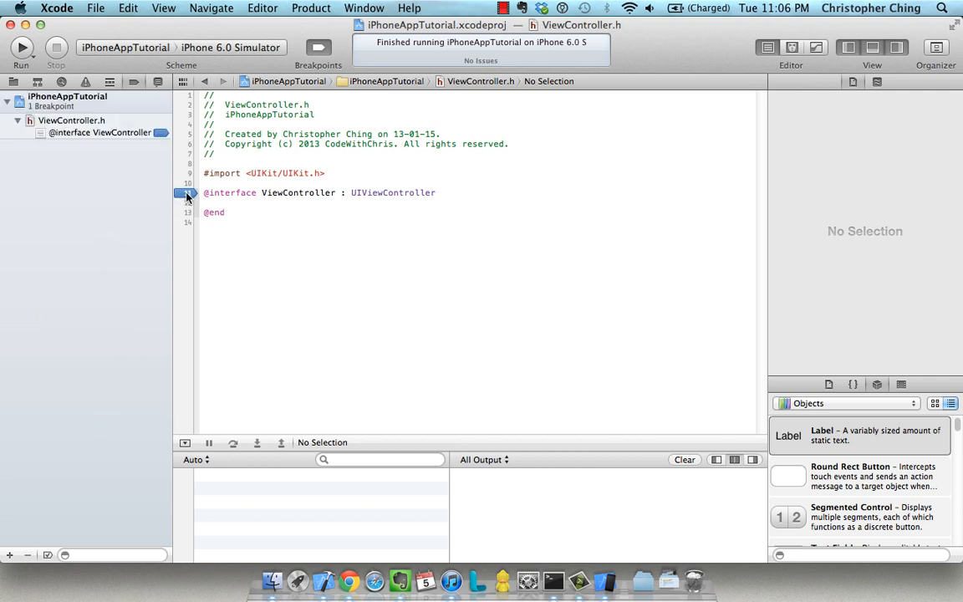
{"action": "left_click", "coordinate": [187, 172]}
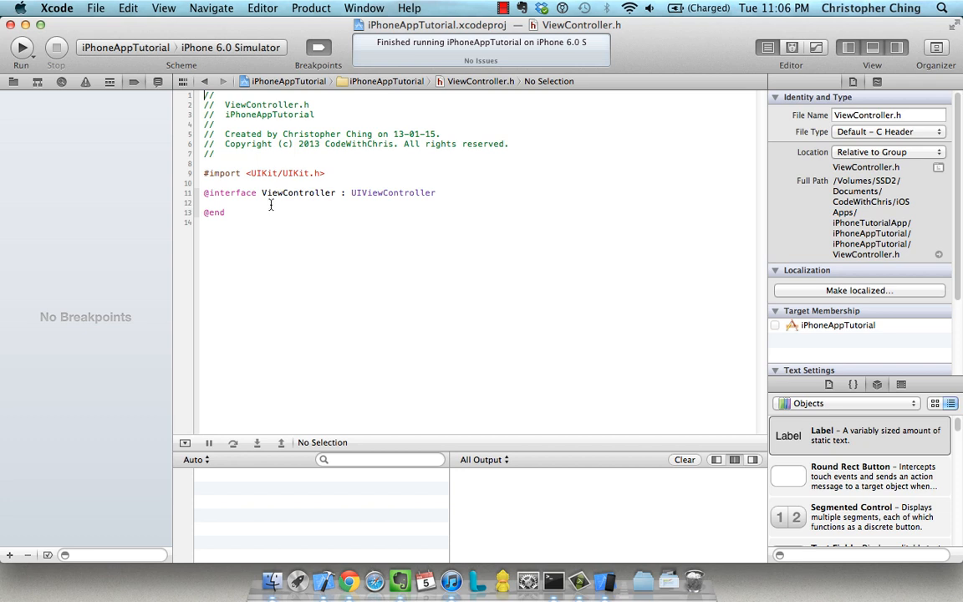
{"action": "mouse_move", "coordinate": [187, 199]}
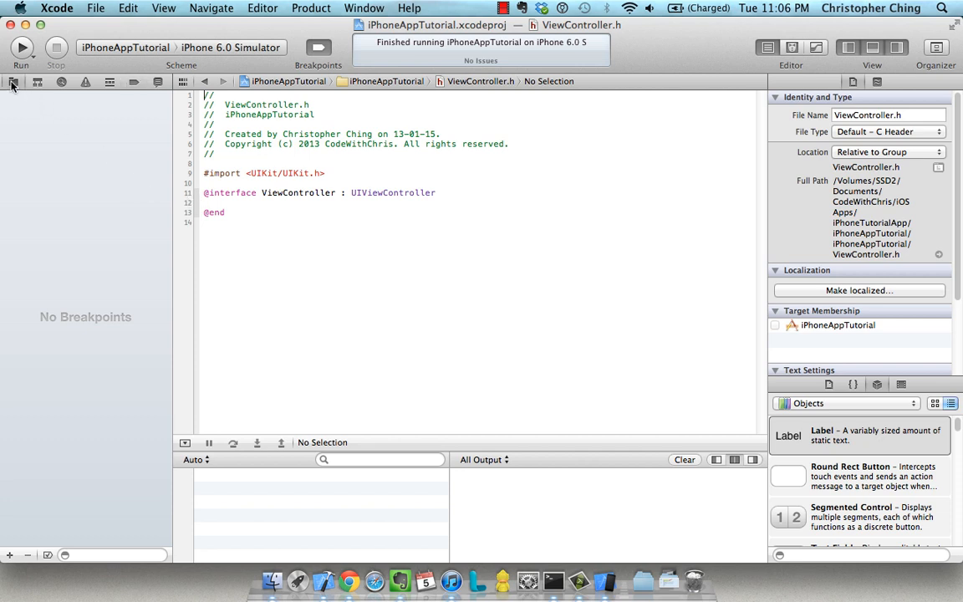
- Return to the project file list and reveal the Run, Test, Profile and Analyze actions
{"action": "left_click", "coordinate": [13, 81]}
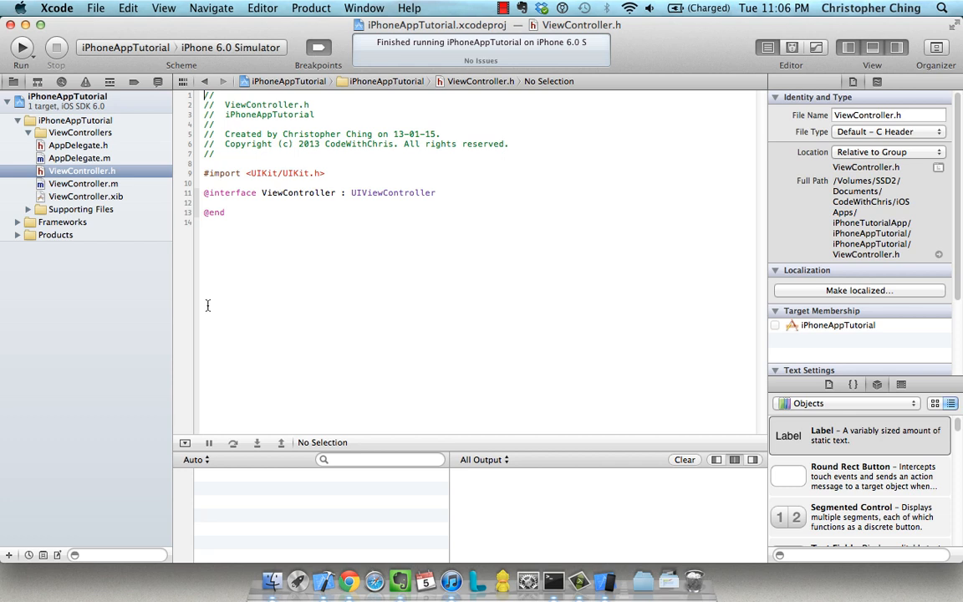
{"action": "mouse_move", "coordinate": [215, 310]}
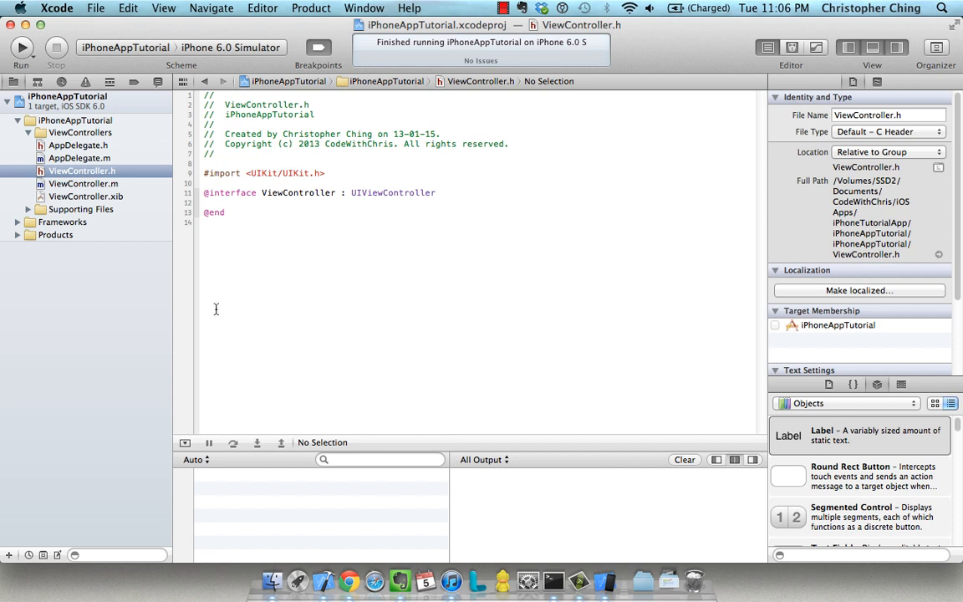
{"action": "mouse_move", "coordinate": [227, 314]}
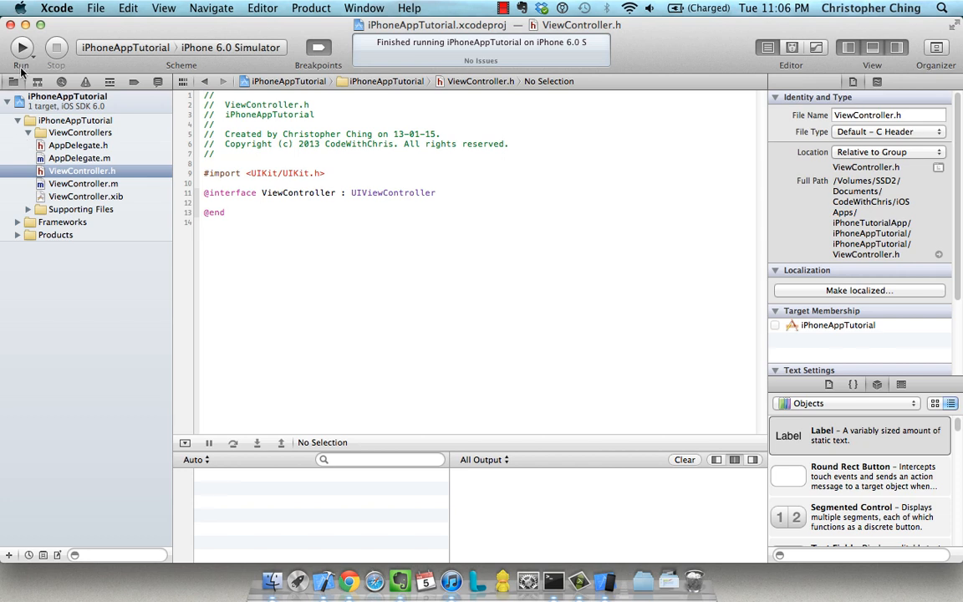
{"action": "mouse_move", "coordinate": [22, 47]}
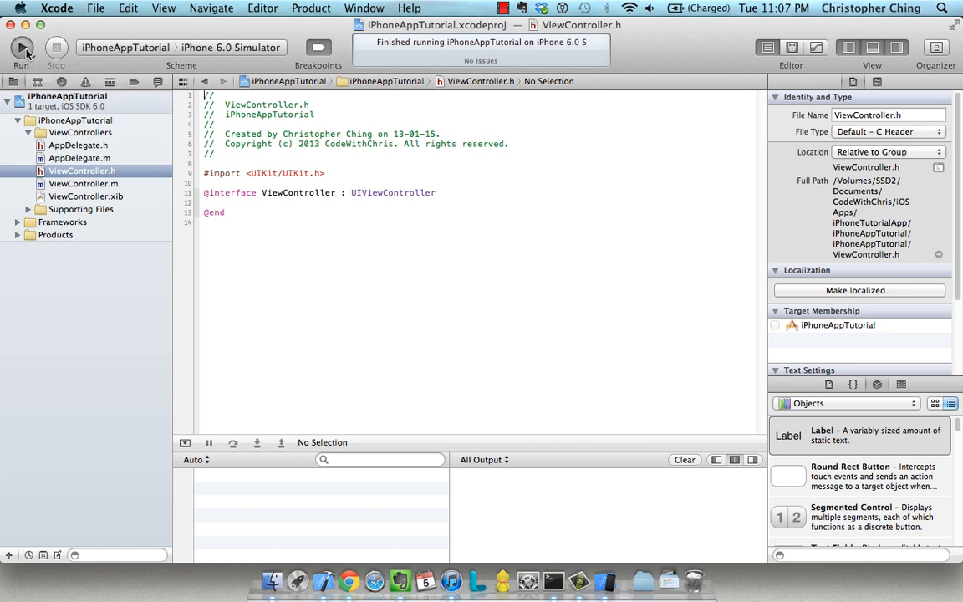
{"action": "left_click", "coordinate": [22, 47]}
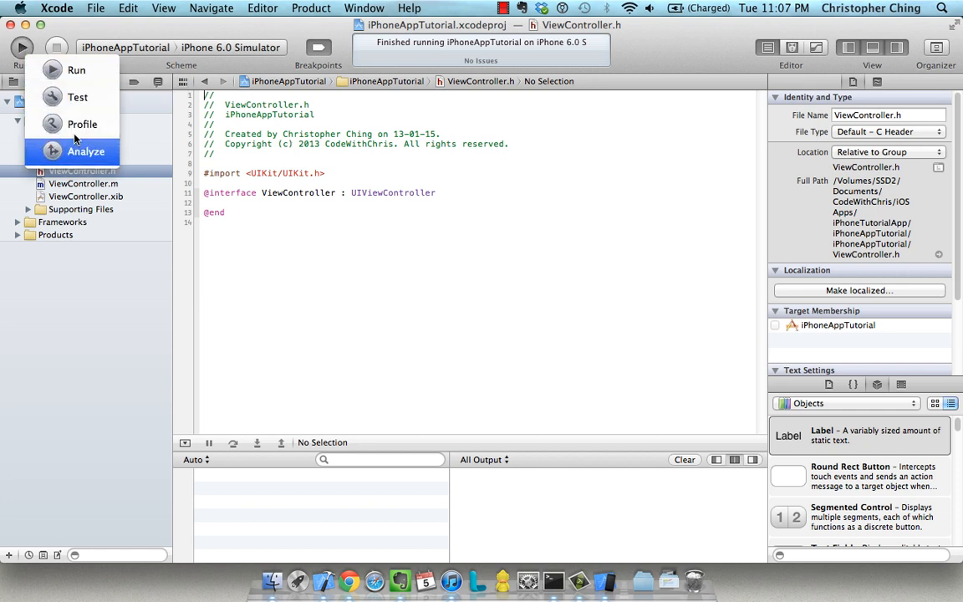
{"action": "mouse_move", "coordinate": [76, 97]}
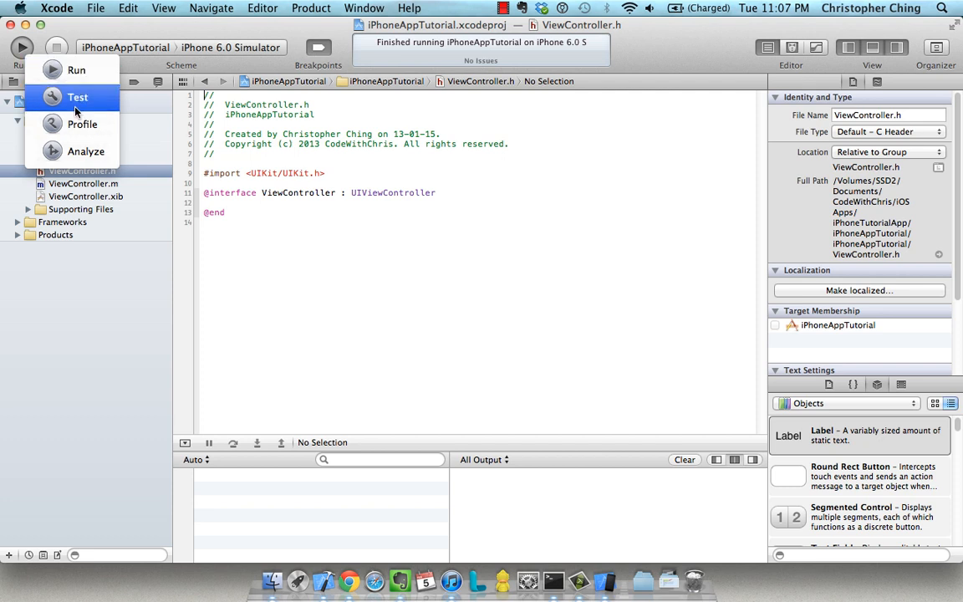
{"action": "mouse_move", "coordinate": [77, 70]}
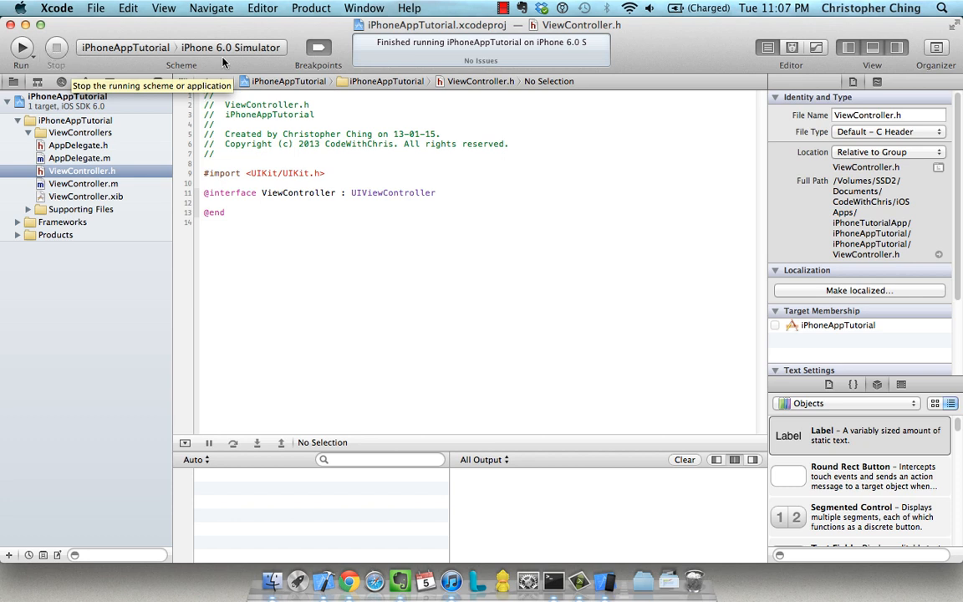
{"action": "mouse_move", "coordinate": [125, 47]}
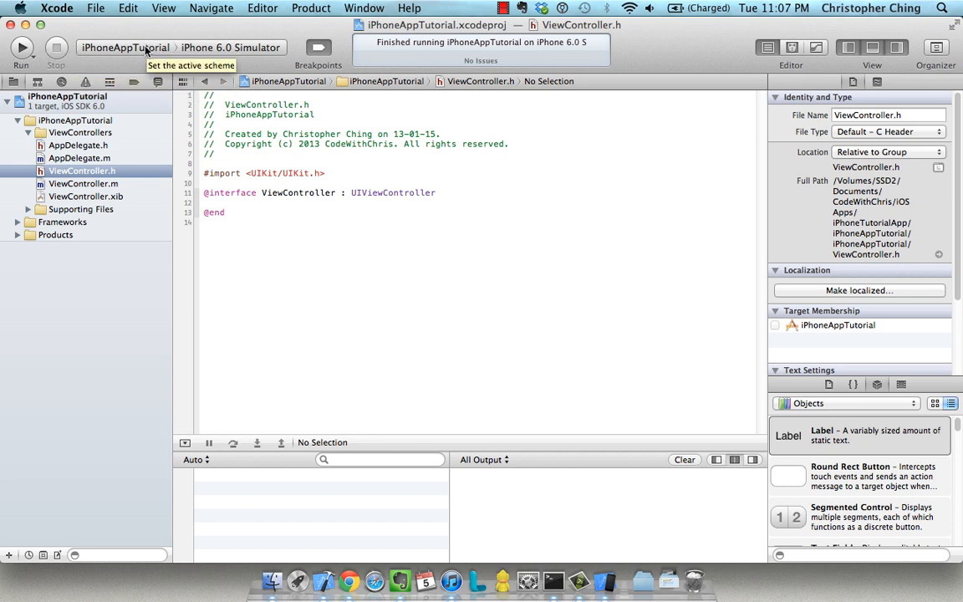
- Review the run destinations (iOS Device, iPad 6.0, iPhone 6.0 Simulator), keeping iPhone 6.0 Simulator
{"action": "left_click", "coordinate": [125, 47]}
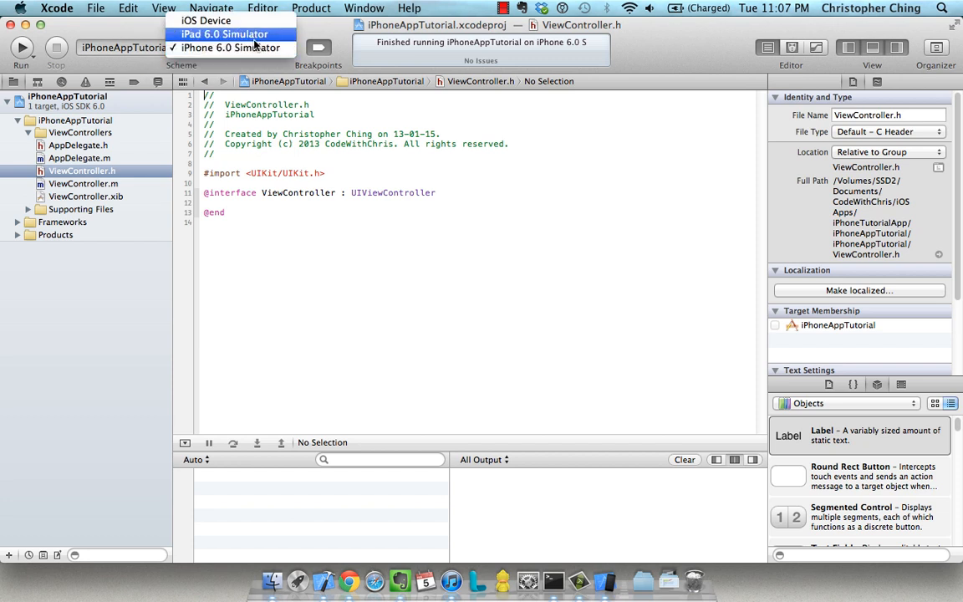
{"action": "mouse_move", "coordinate": [231, 47]}
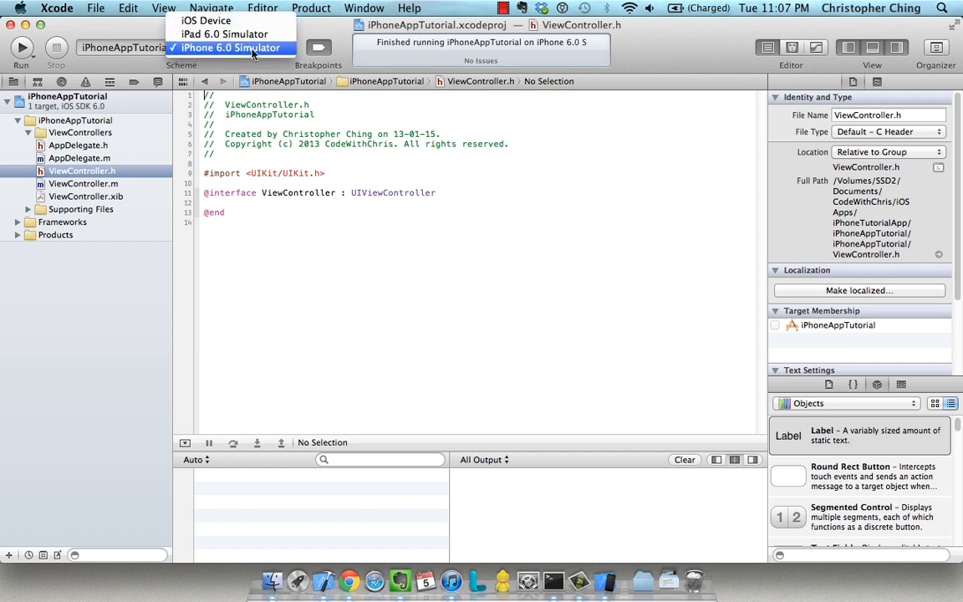
{"action": "mouse_move", "coordinate": [224, 34]}
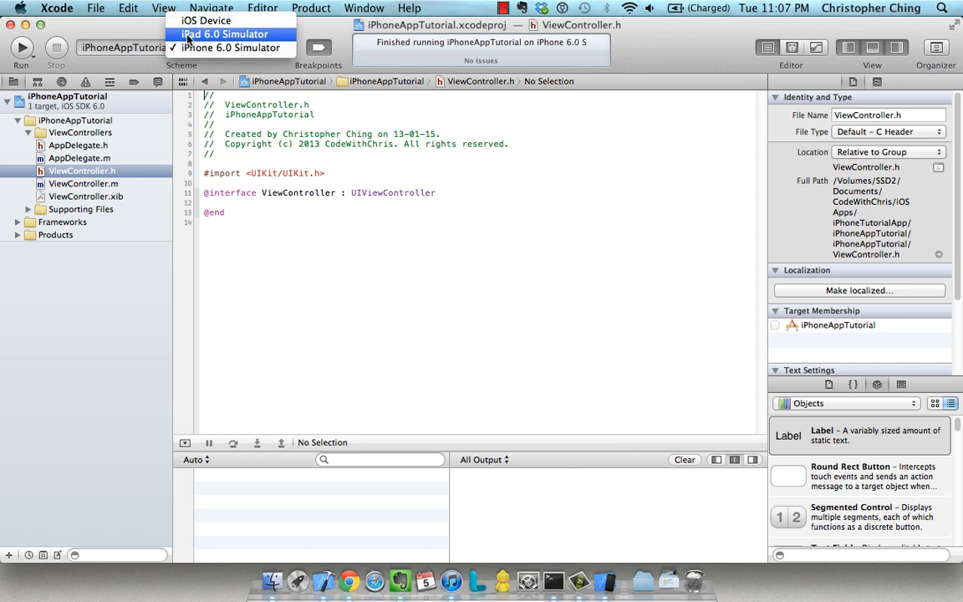
{"action": "left_click", "coordinate": [224, 34]}
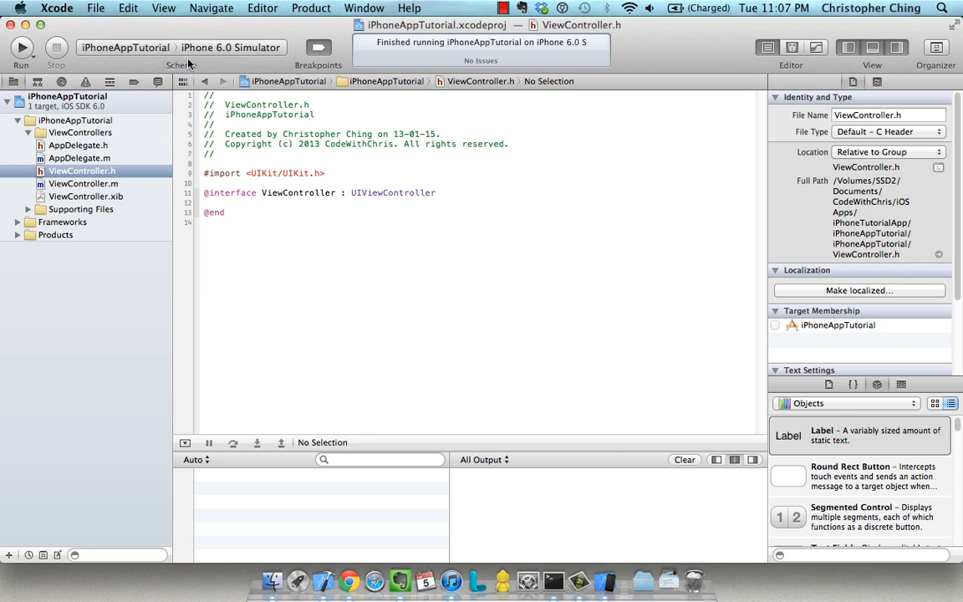
{"action": "mouse_move", "coordinate": [184, 63]}
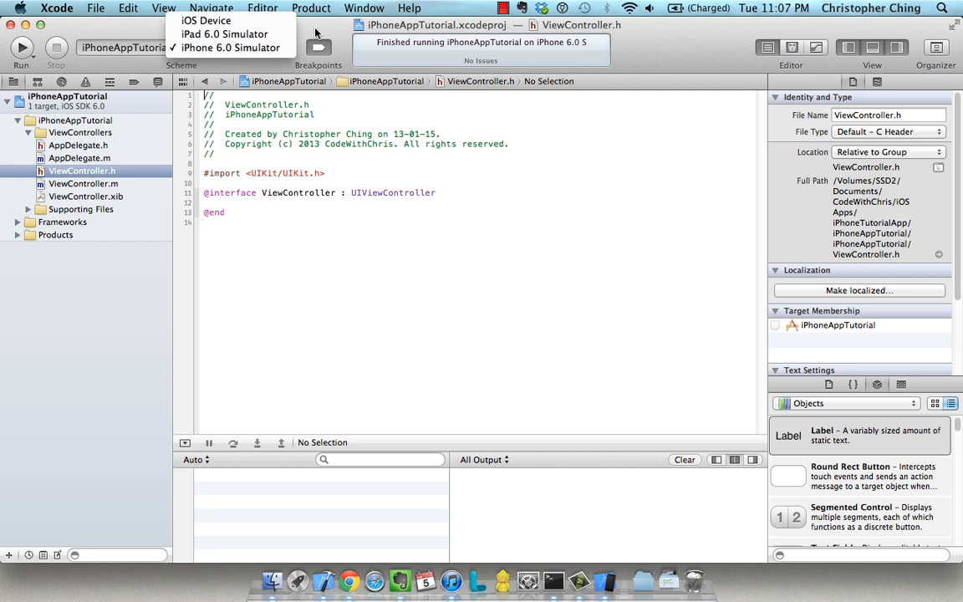
- Dismiss the destination list, leaving iPhone 6.0 Simulator as the run target
{"action": "left_click", "coordinate": [230, 47]}
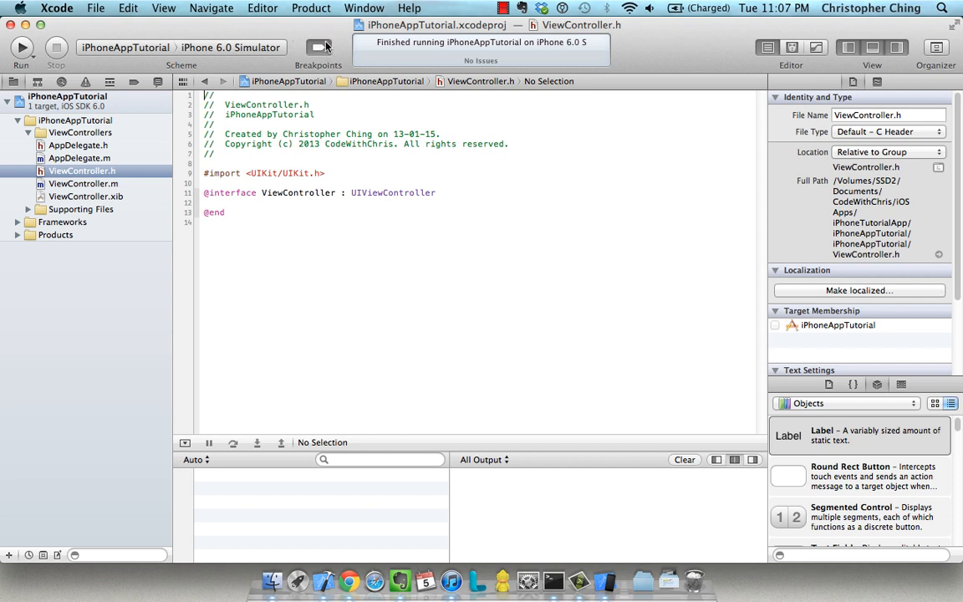
{"action": "mouse_move", "coordinate": [184, 207]}
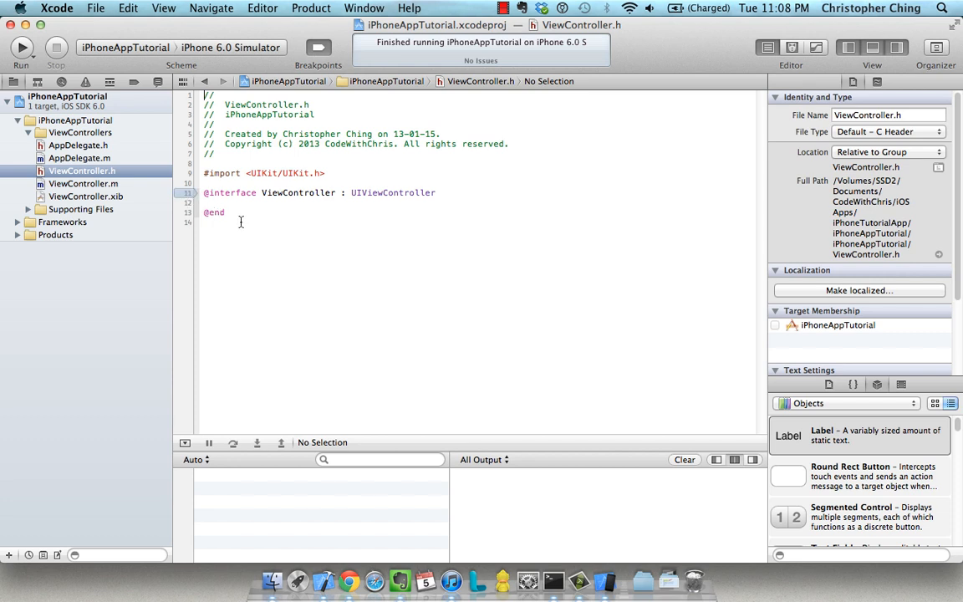
{"action": "mouse_move", "coordinate": [219, 194]}
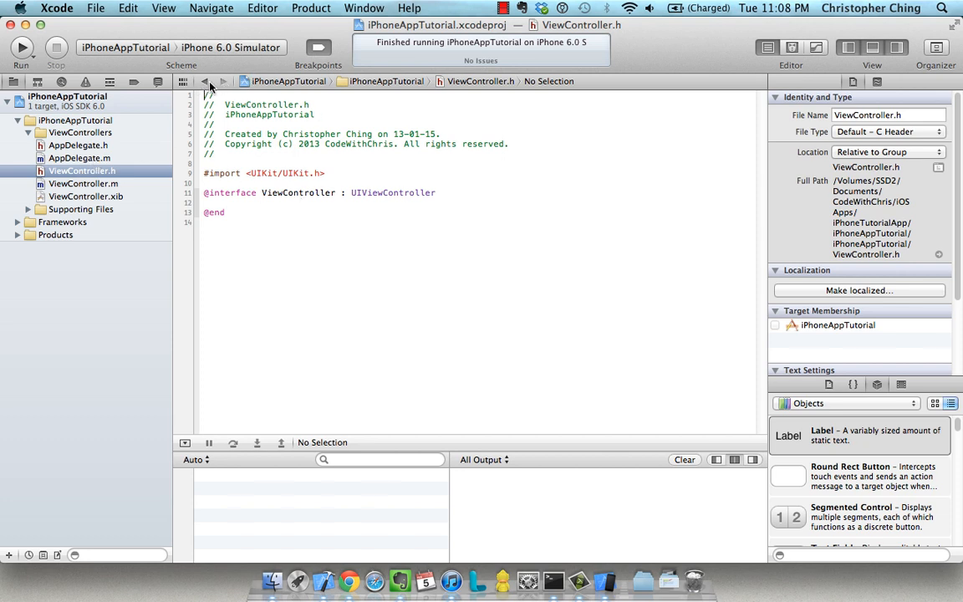
{"action": "left_click", "coordinate": [80, 157]}
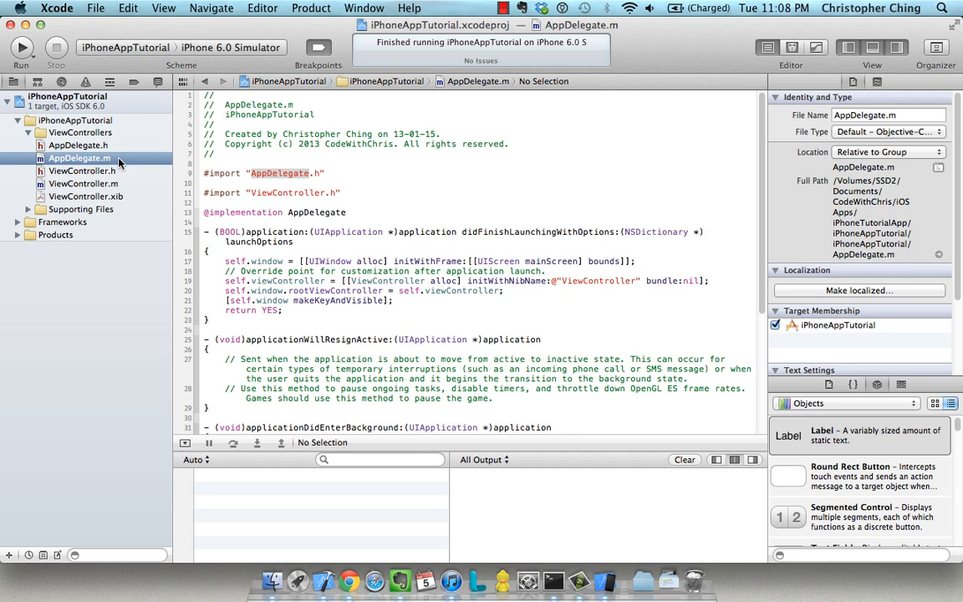
{"action": "left_click", "coordinate": [77, 144]}
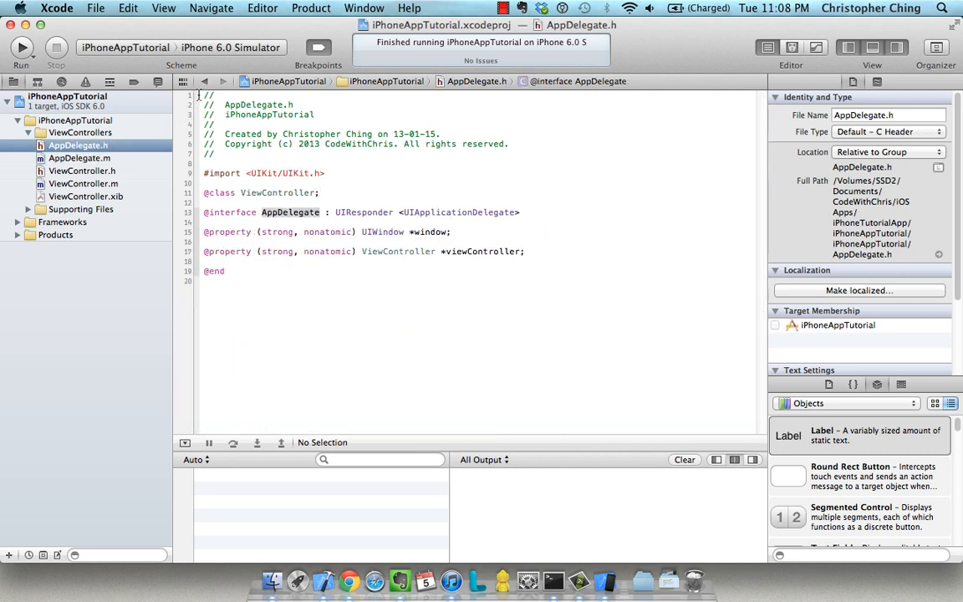
{"action": "left_click", "coordinate": [80, 157]}
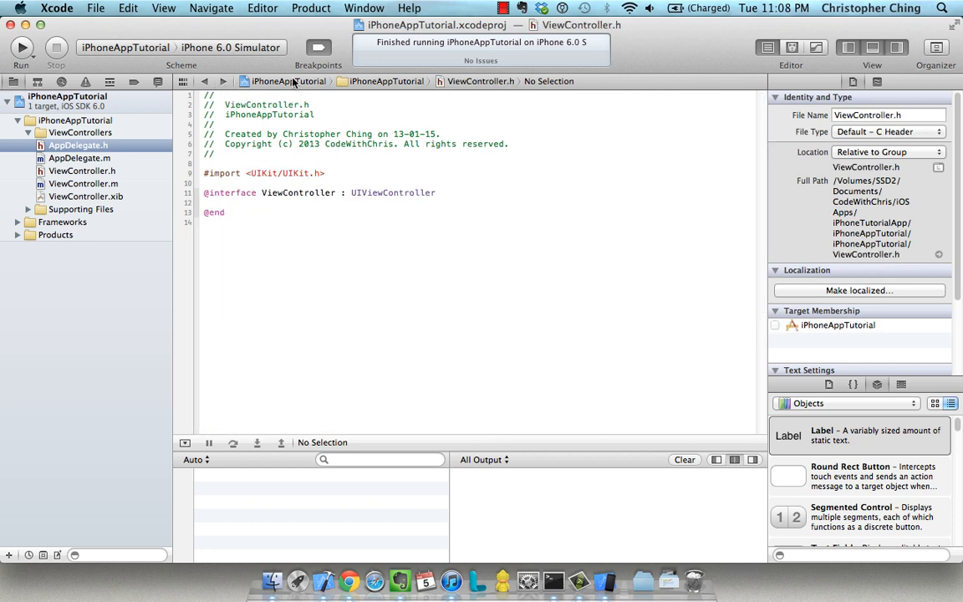
{"action": "mouse_move", "coordinate": [428, 87]}
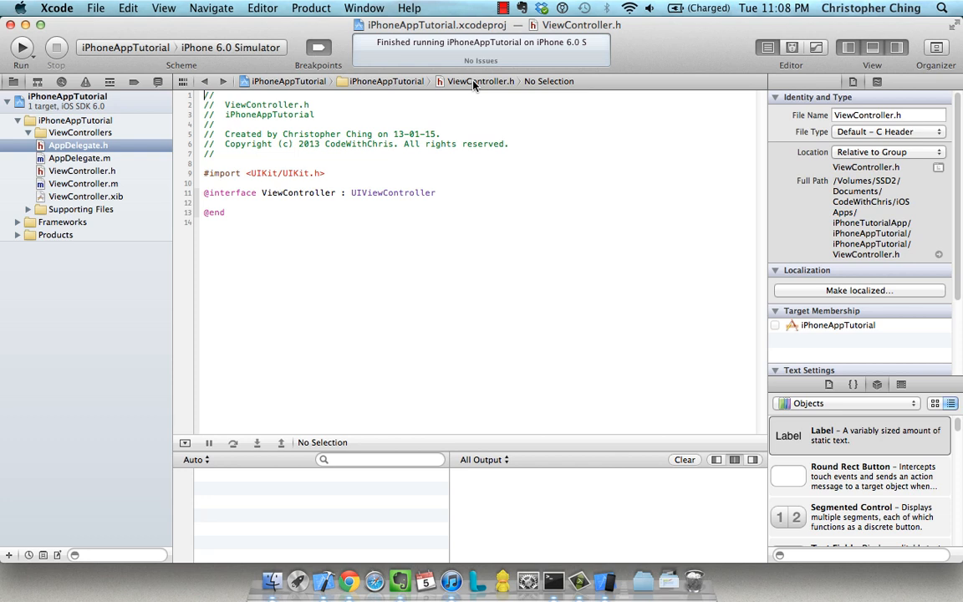
{"action": "mouse_move", "coordinate": [458, 90]}
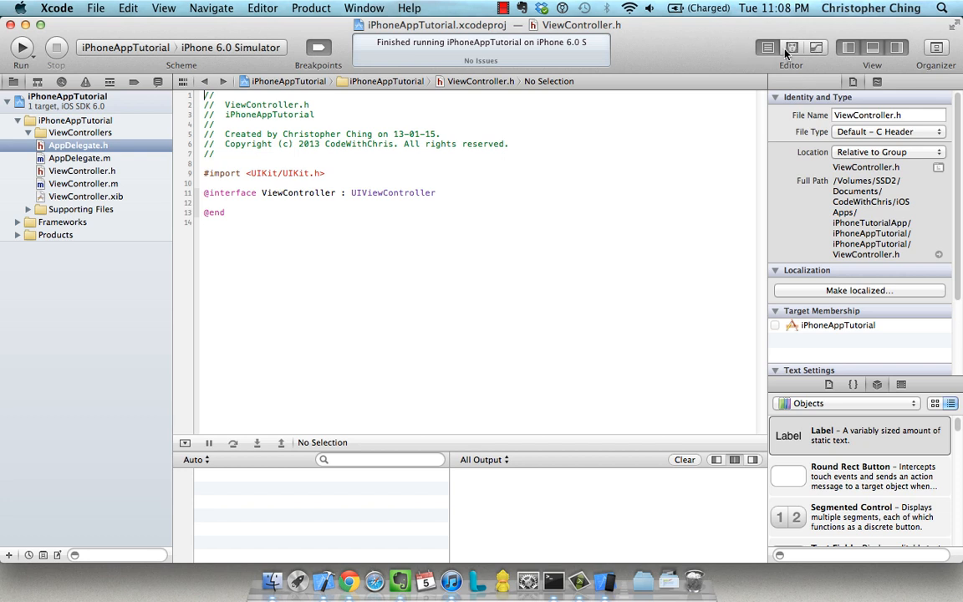
{"action": "mouse_move", "coordinate": [792, 47]}
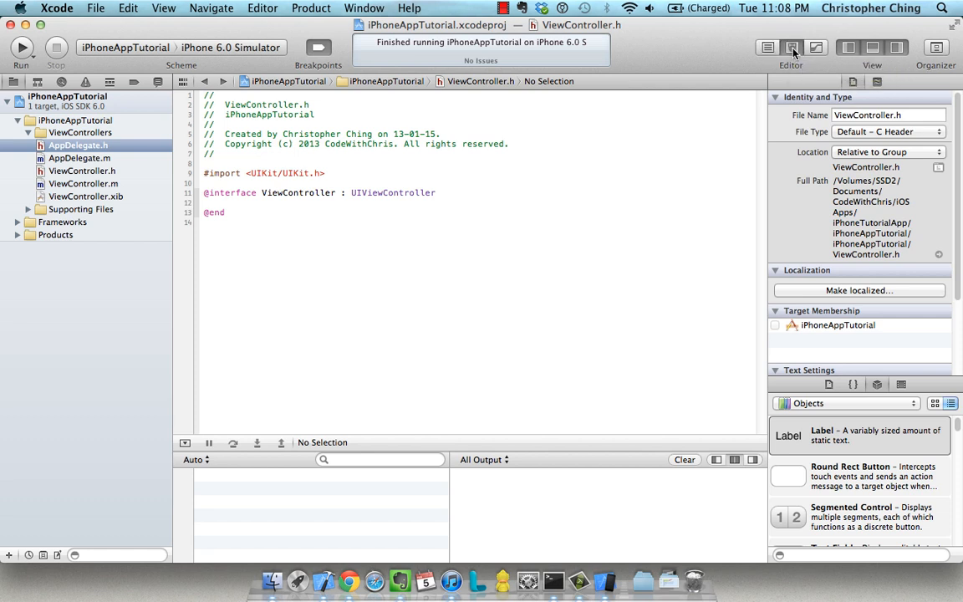
- Enable the assistant editor and show ViewController.m beside its counterpart ViewController.h
{"action": "left_click", "coordinate": [791, 47]}
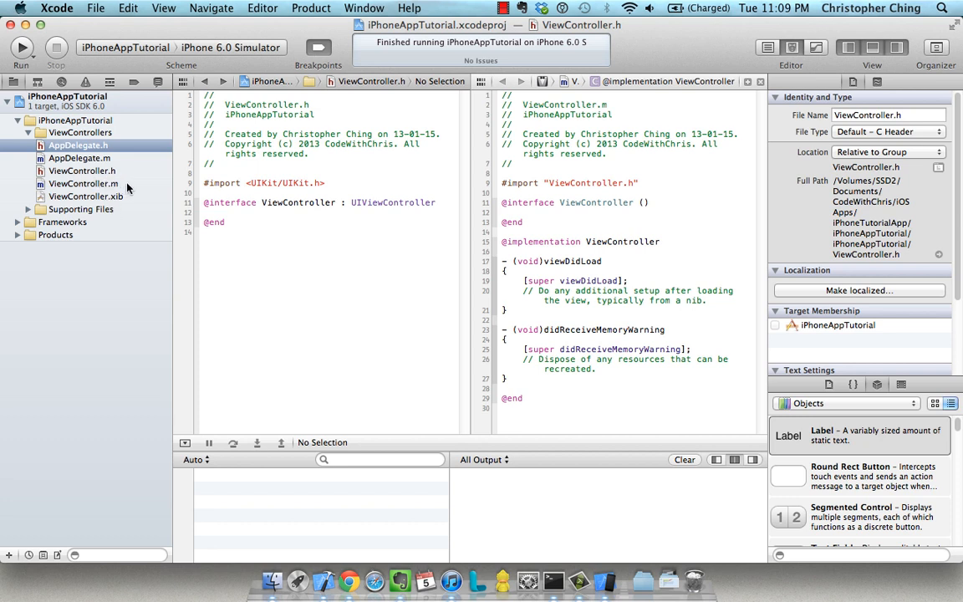
{"action": "left_click", "coordinate": [84, 182]}
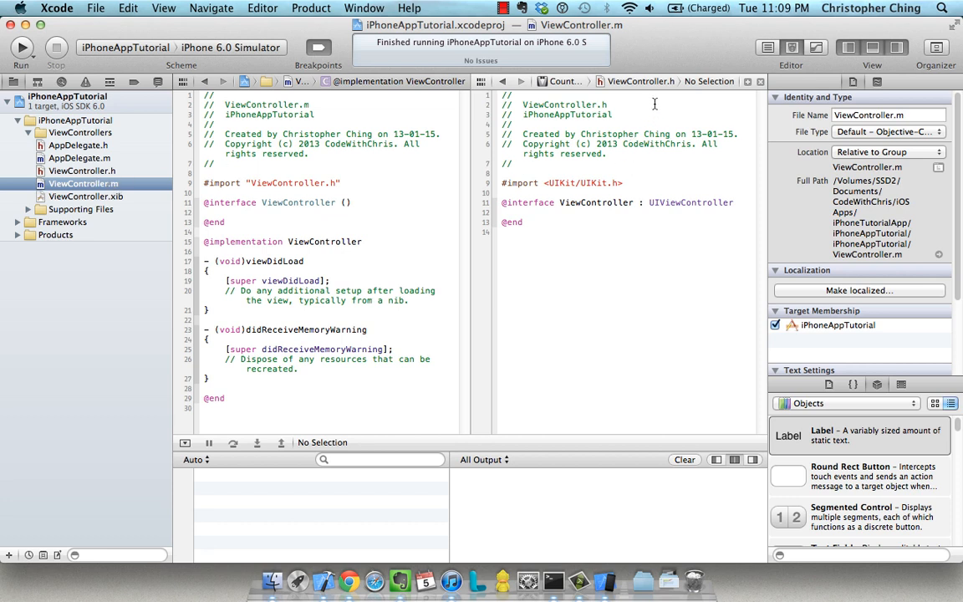
{"action": "mouse_move", "coordinate": [632, 309]}
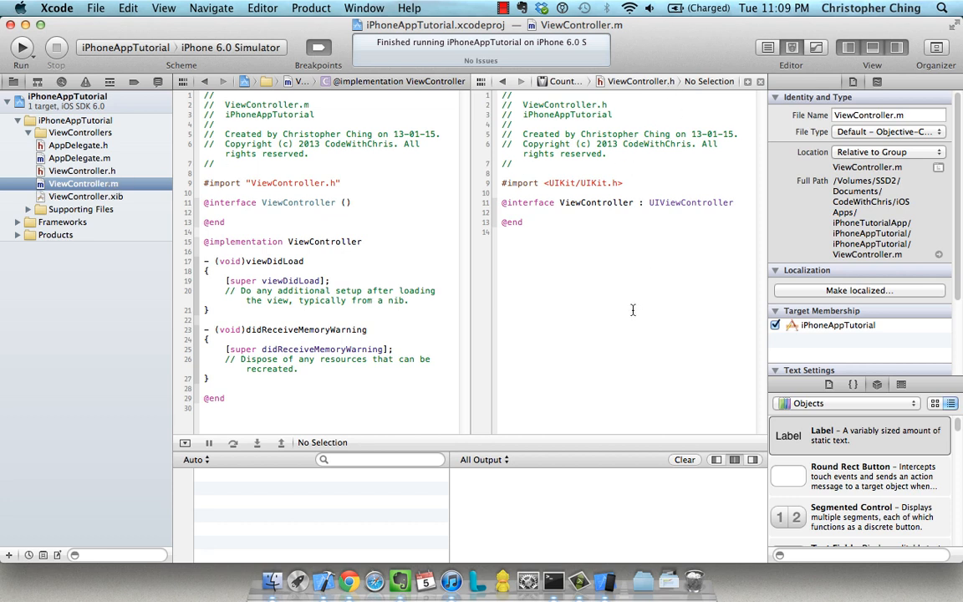
{"action": "mouse_move", "coordinate": [381, 319]}
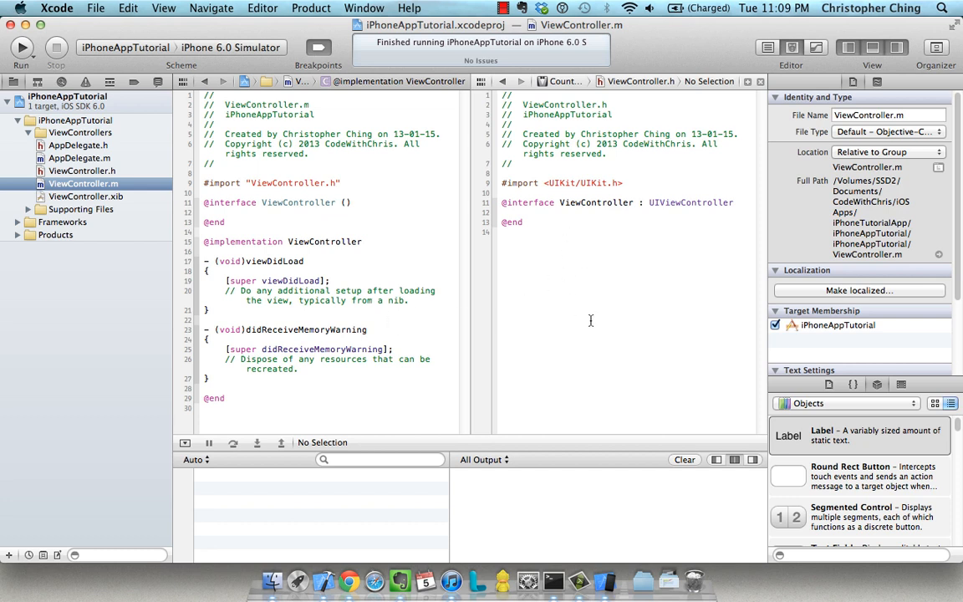
{"action": "mouse_move", "coordinate": [595, 321]}
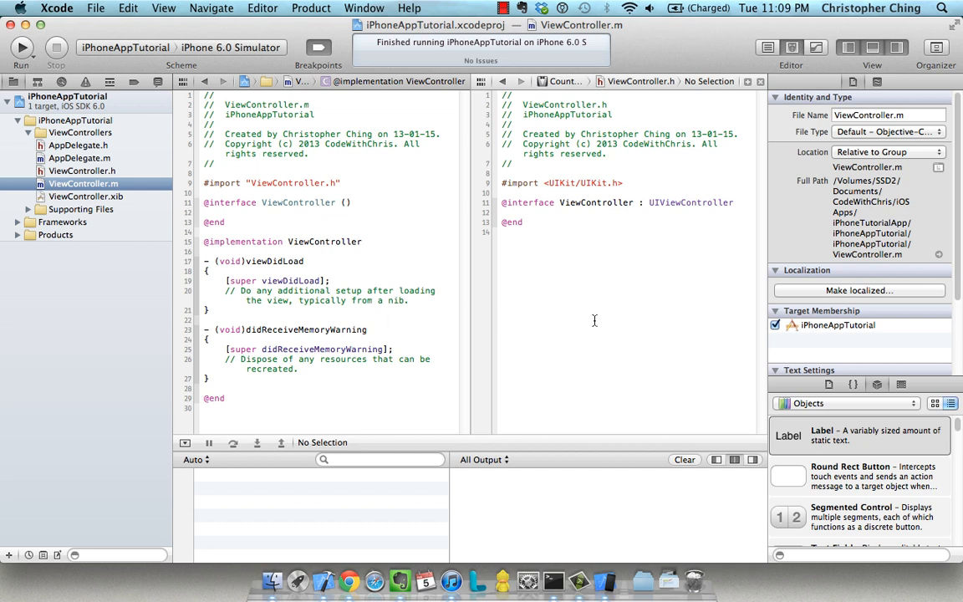
{"action": "mouse_move", "coordinate": [598, 155]}
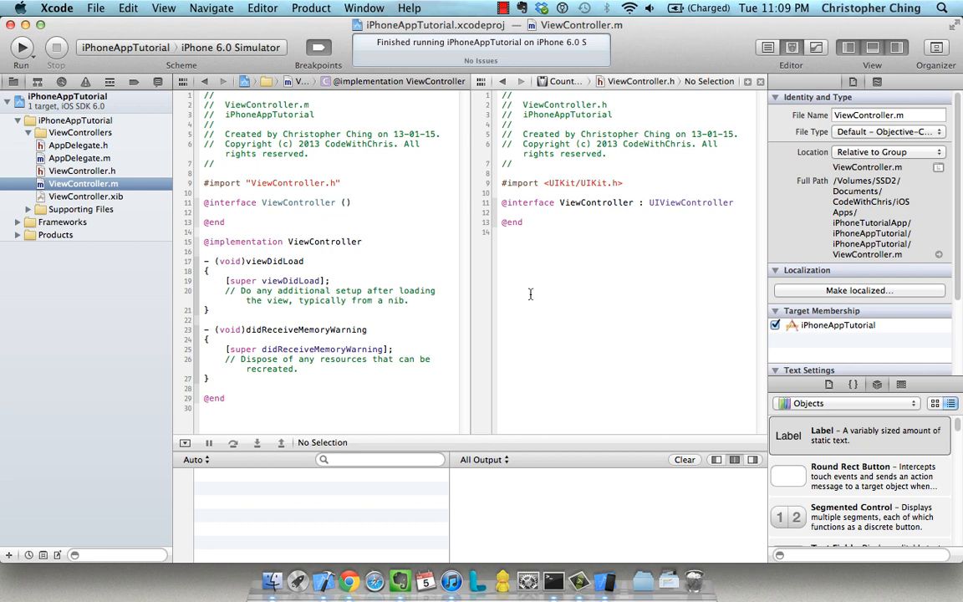
{"action": "mouse_move", "coordinate": [340, 168]}
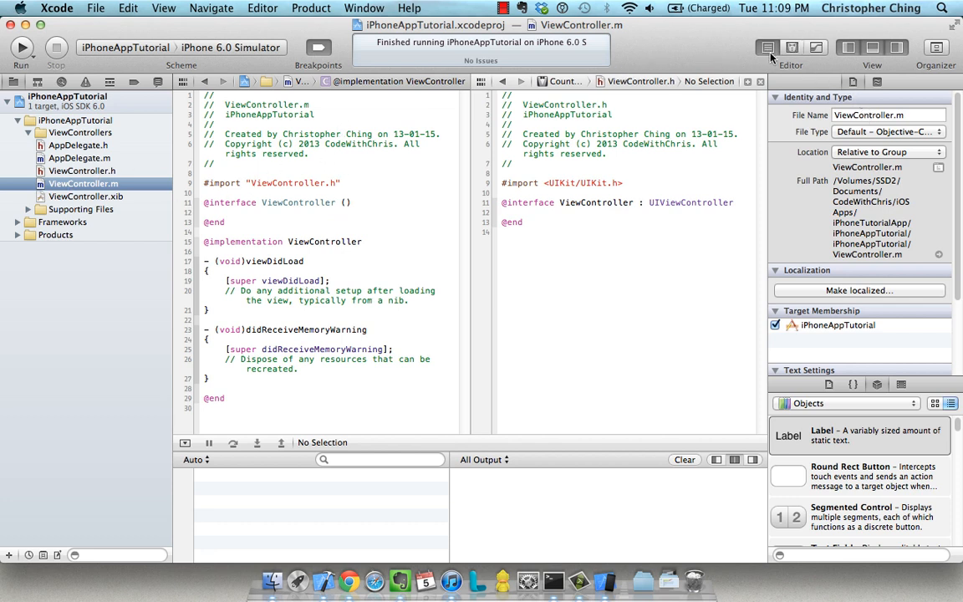
- Return to a single editor pane on ViewController.m and look through the File Inspector
{"action": "left_click", "coordinate": [82, 170]}
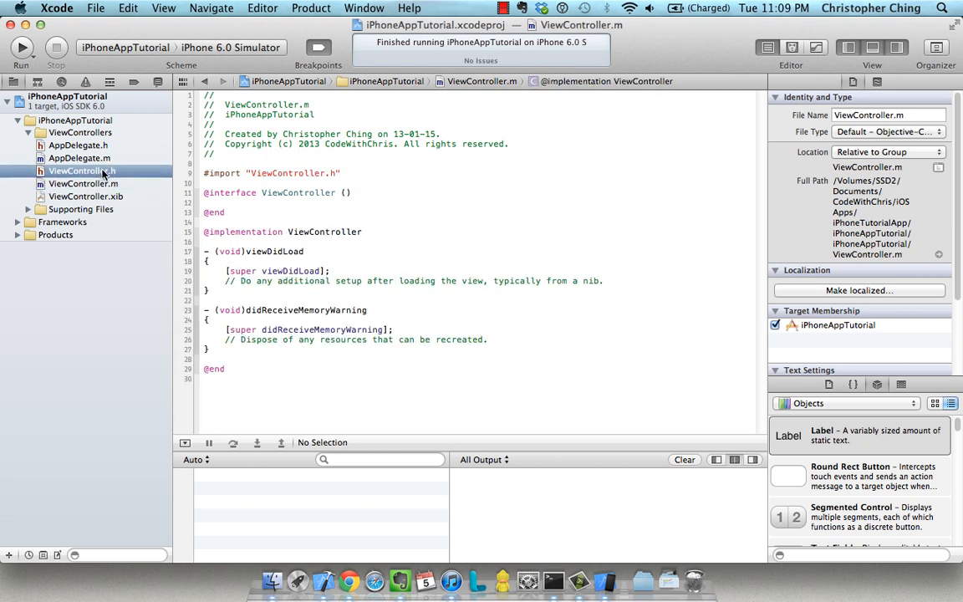
{"action": "left_click", "coordinate": [84, 183]}
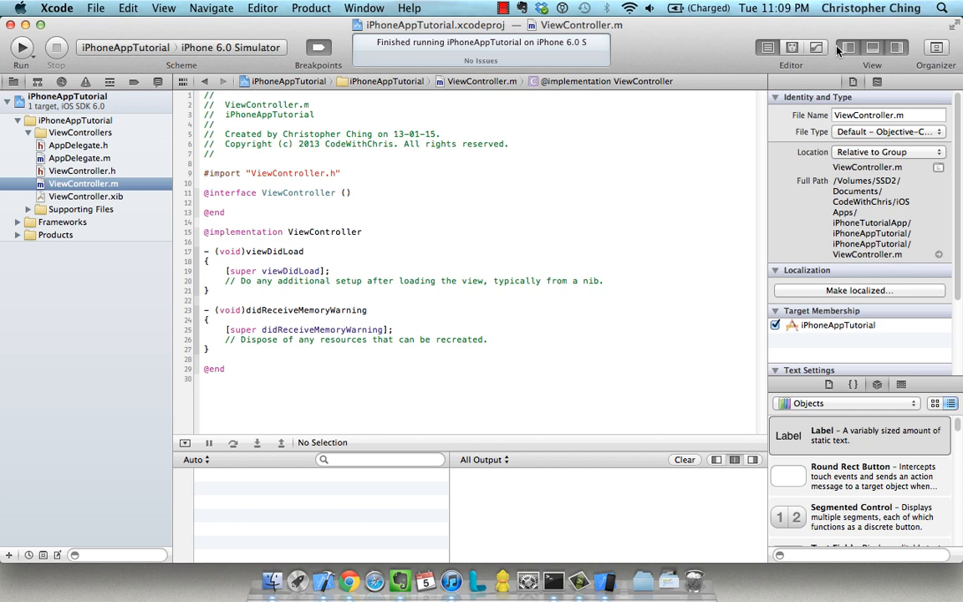
{"action": "mouse_move", "coordinate": [862, 50]}
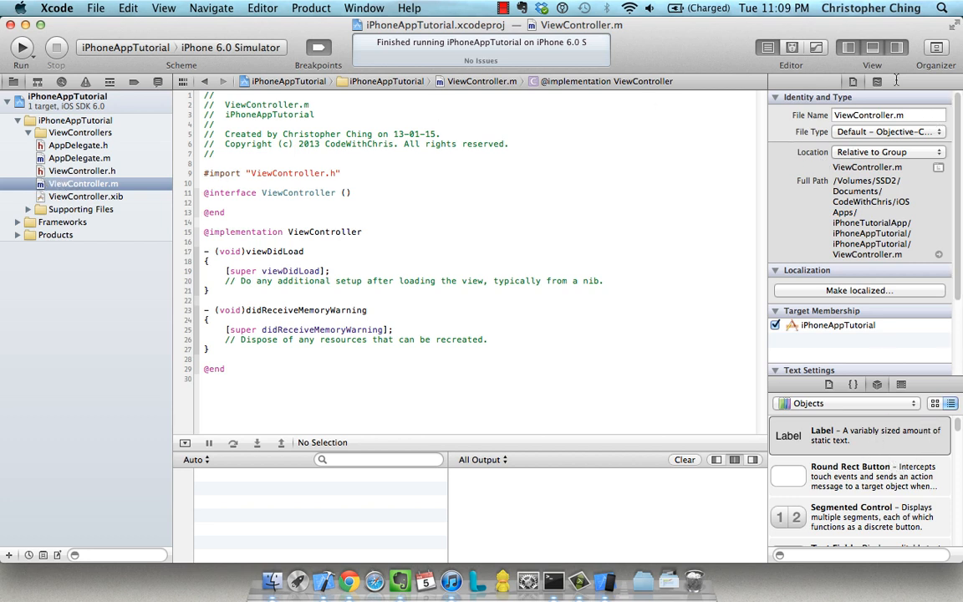
{"action": "scroll", "scroll_direction": "down", "scroll_amount": 3}
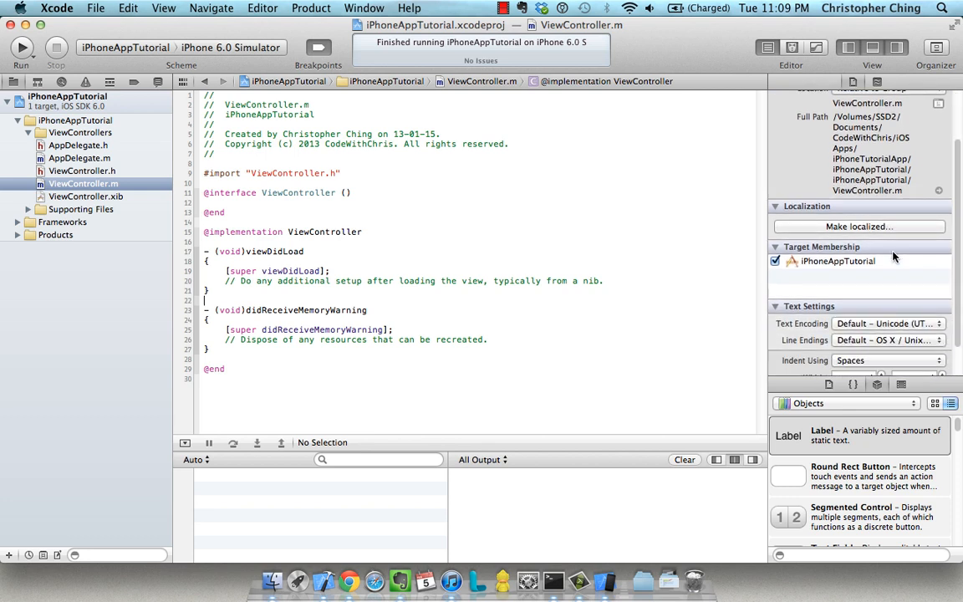
{"action": "scroll", "scroll_direction": "down", "scroll_amount": 3}
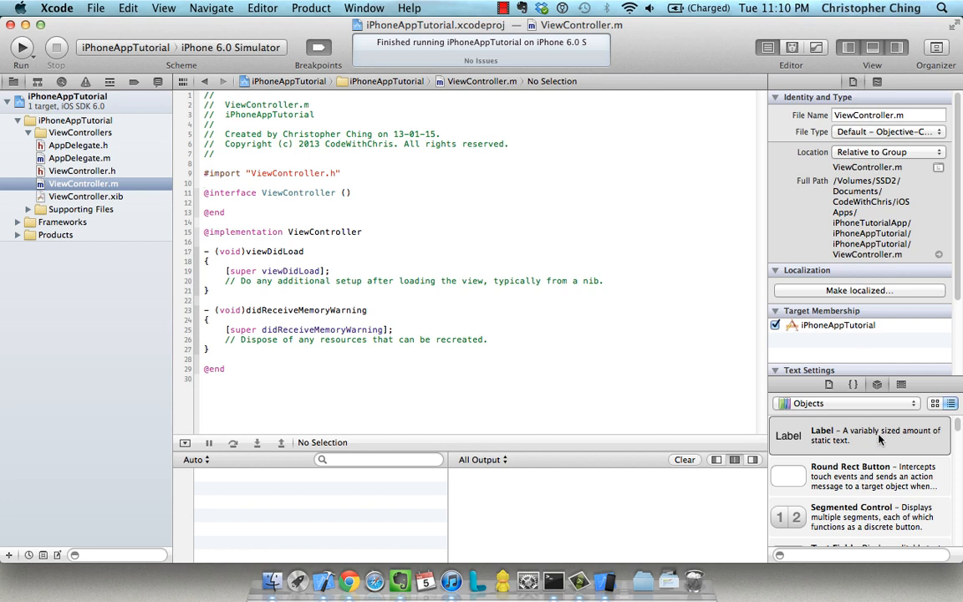
{"action": "scroll", "scroll_direction": "down", "scroll_amount": 3}
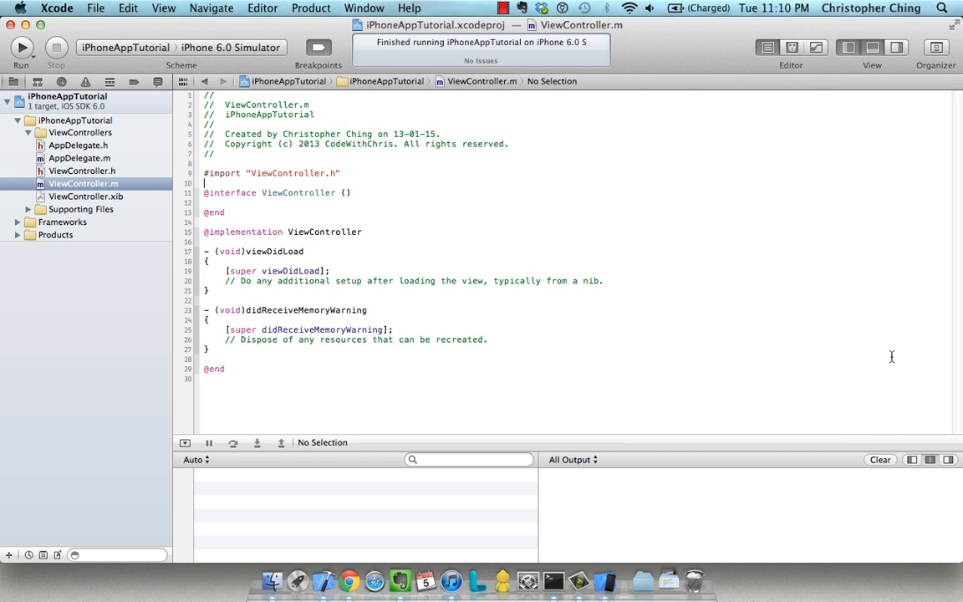
{"action": "mouse_move", "coordinate": [729, 210]}
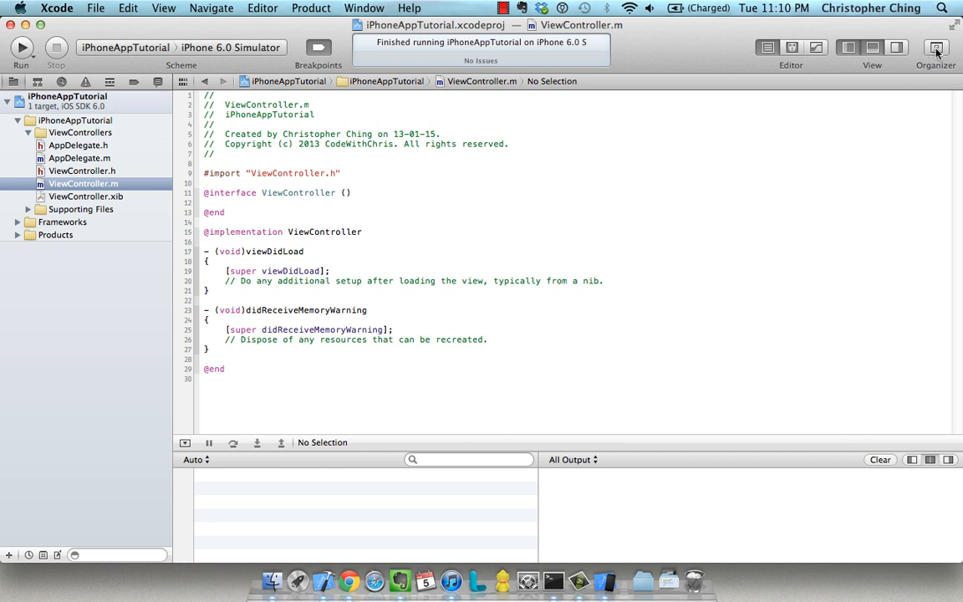
{"action": "mouse_move", "coordinate": [936, 47]}
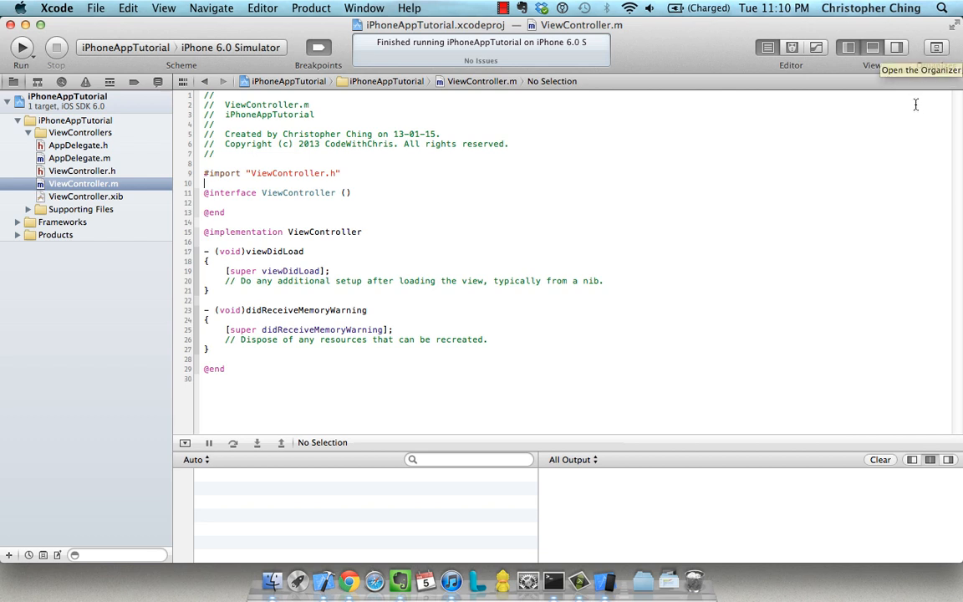
{"action": "mouse_move", "coordinate": [852, 171]}
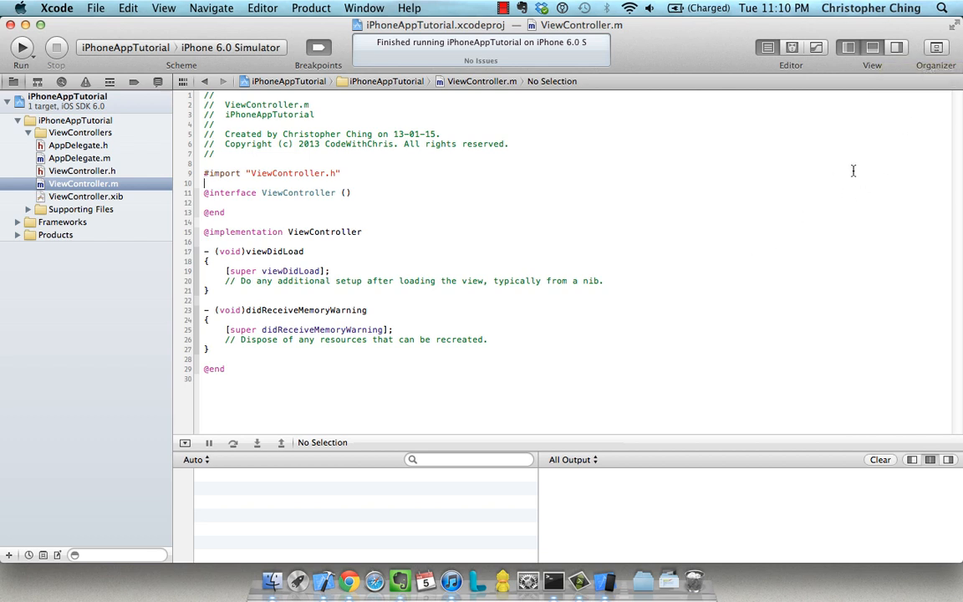
{"action": "mouse_move", "coordinate": [752, 177]}
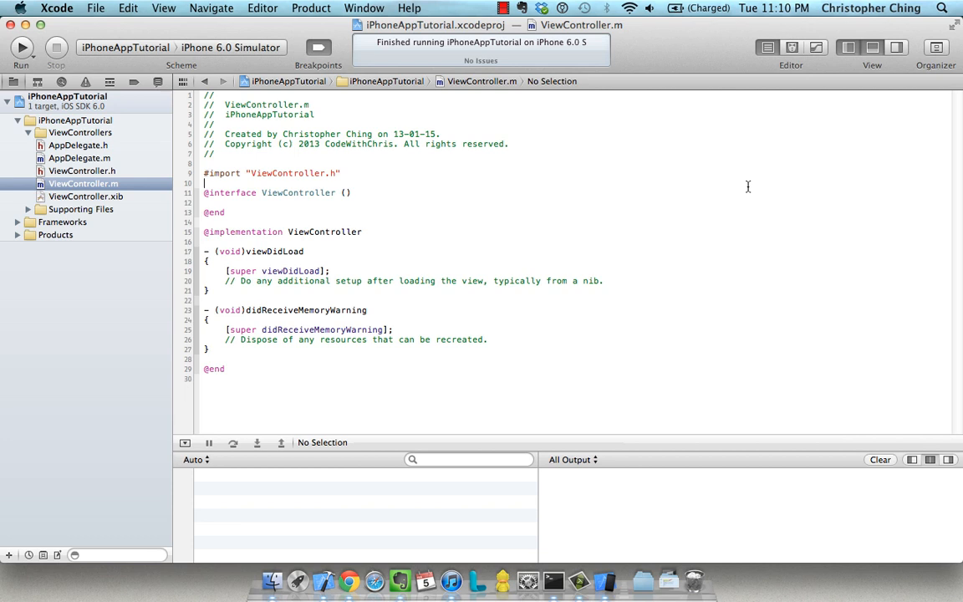
{"action": "mouse_move", "coordinate": [698, 197]}
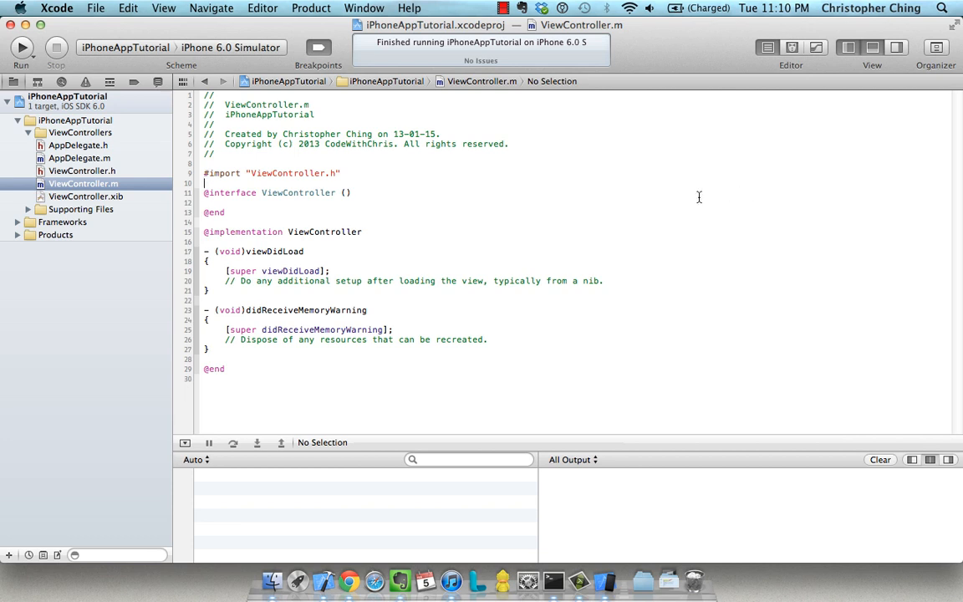
{"action": "mouse_move", "coordinate": [673, 234]}
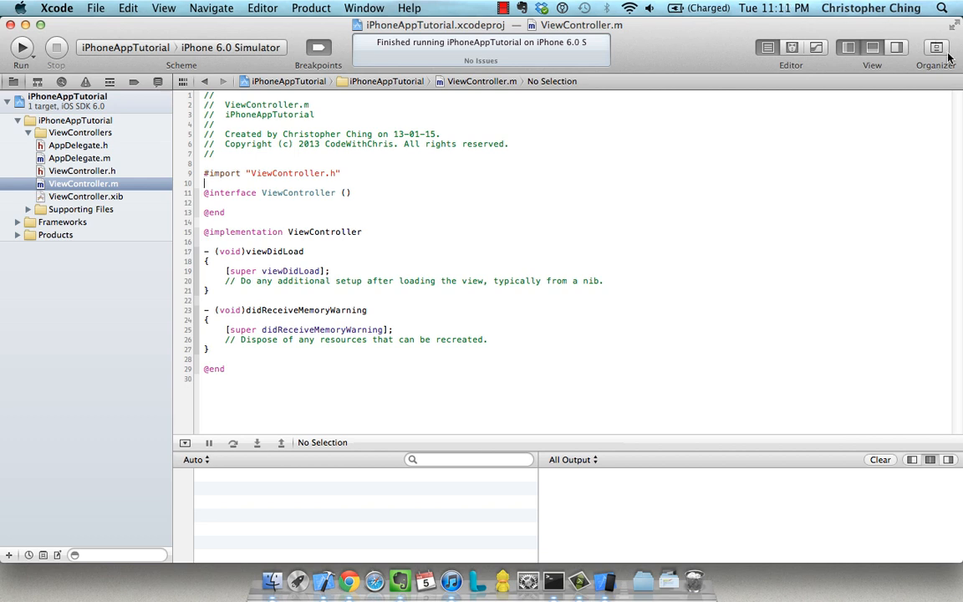
{"action": "mouse_move", "coordinate": [936, 47]}
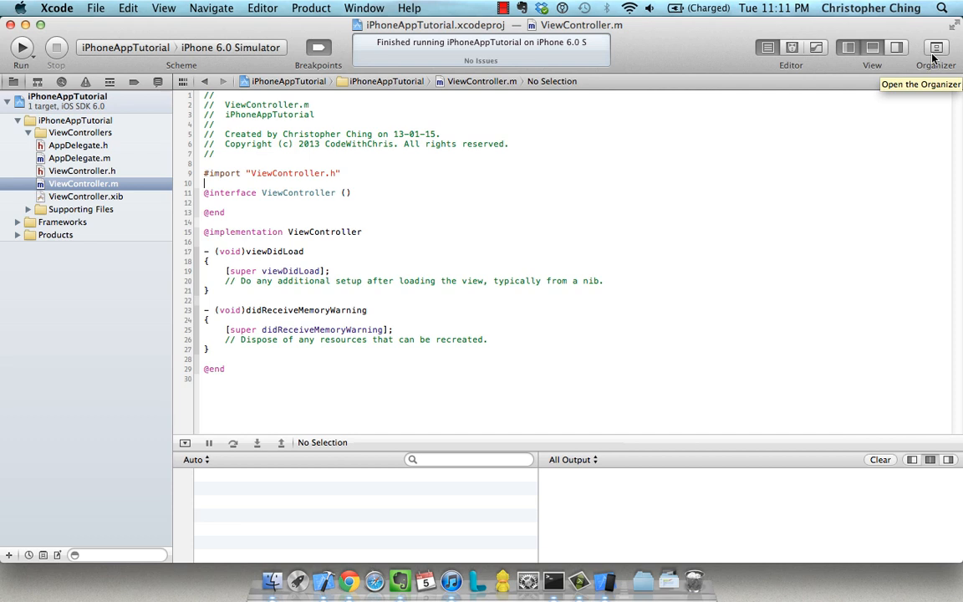
{"action": "mouse_move", "coordinate": [434, 505]}
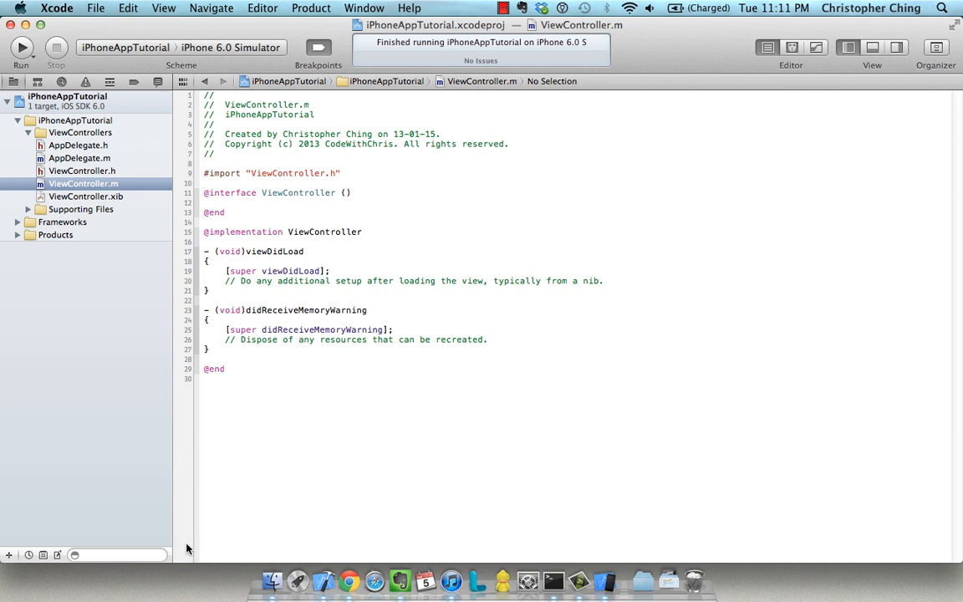
{"action": "left_click", "coordinate": [872, 46]}
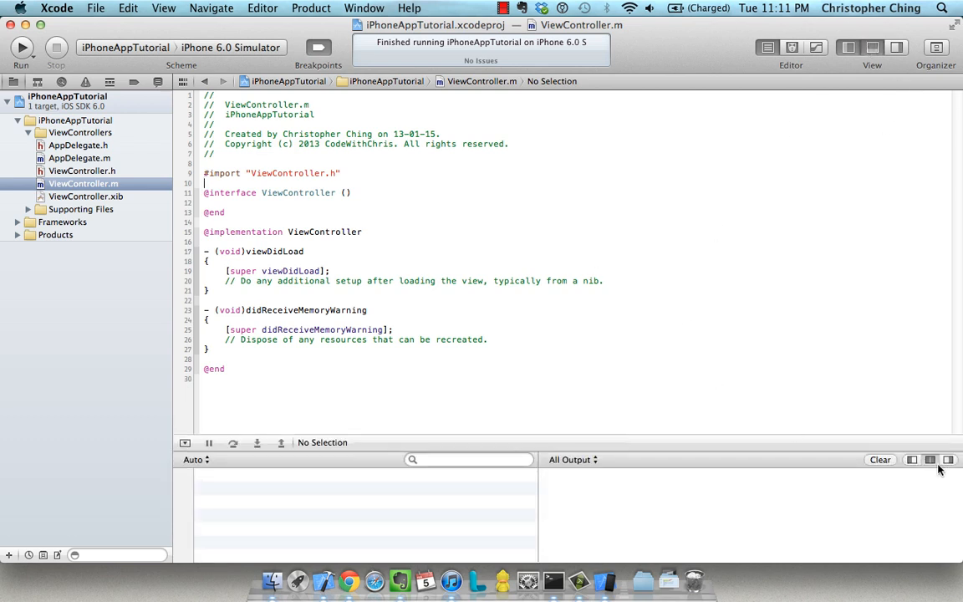
{"action": "mouse_move", "coordinate": [307, 482]}
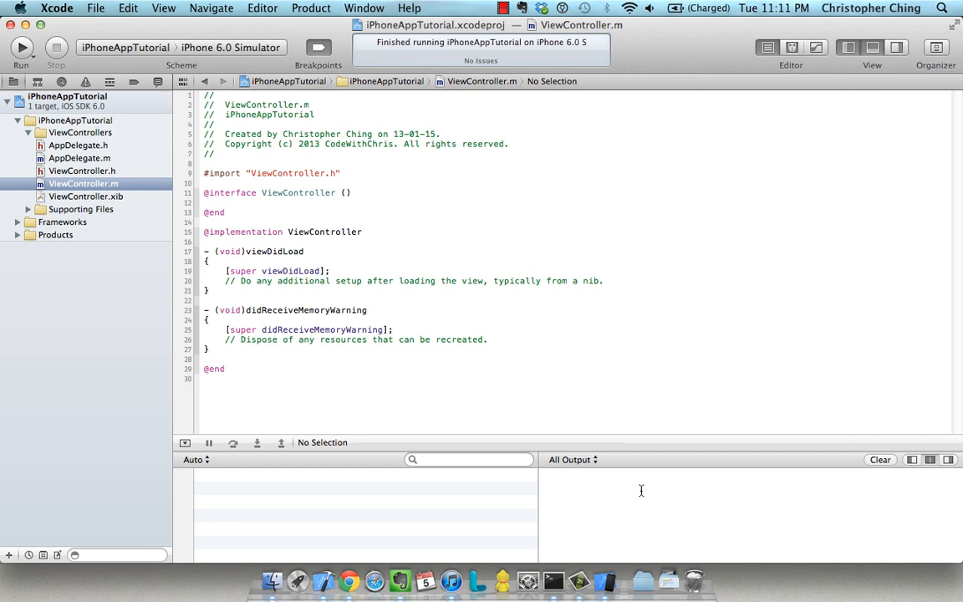
{"action": "mouse_move", "coordinate": [659, 495]}
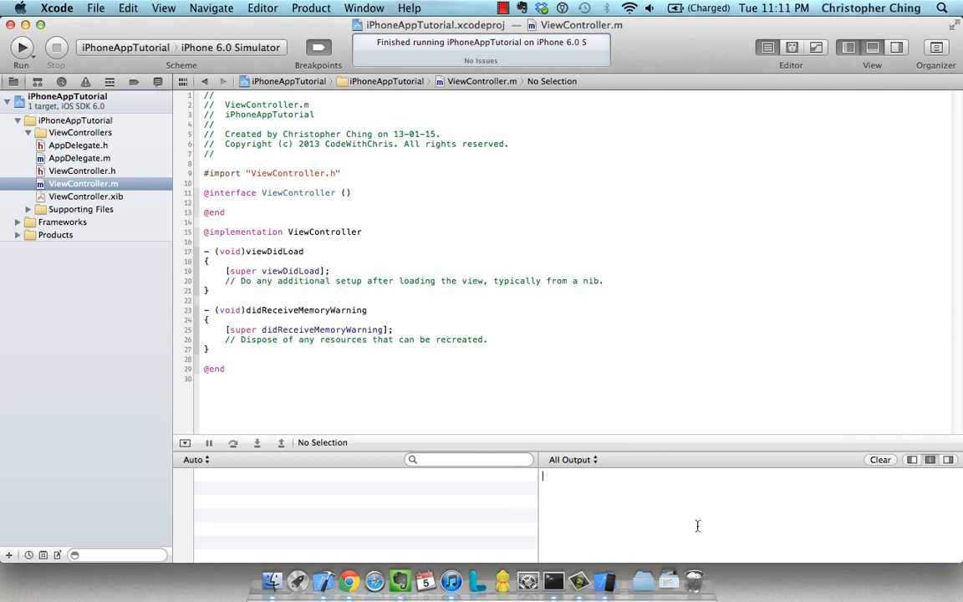
{"action": "mouse_move", "coordinate": [679, 508]}
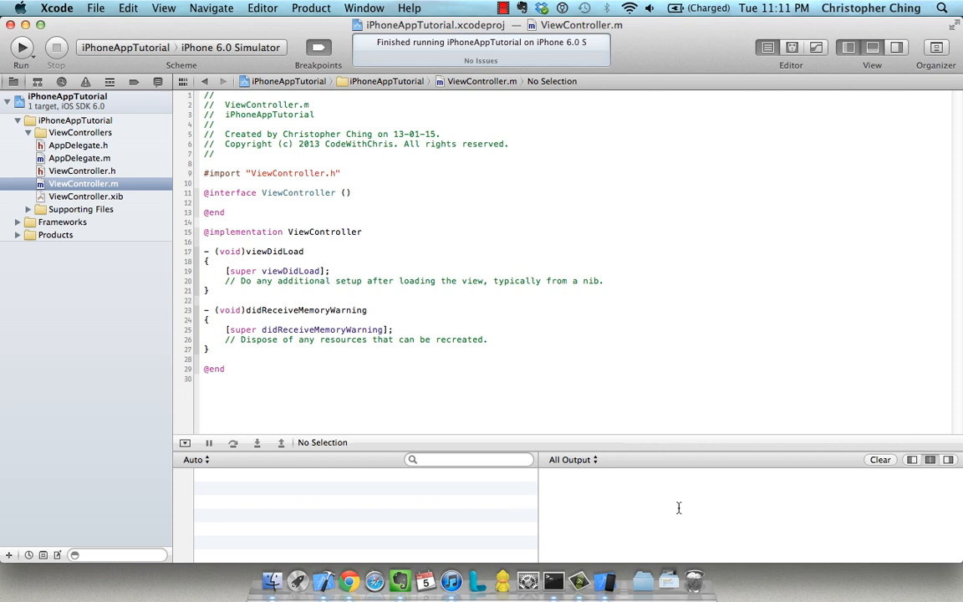
{"action": "mouse_move", "coordinate": [669, 508]}
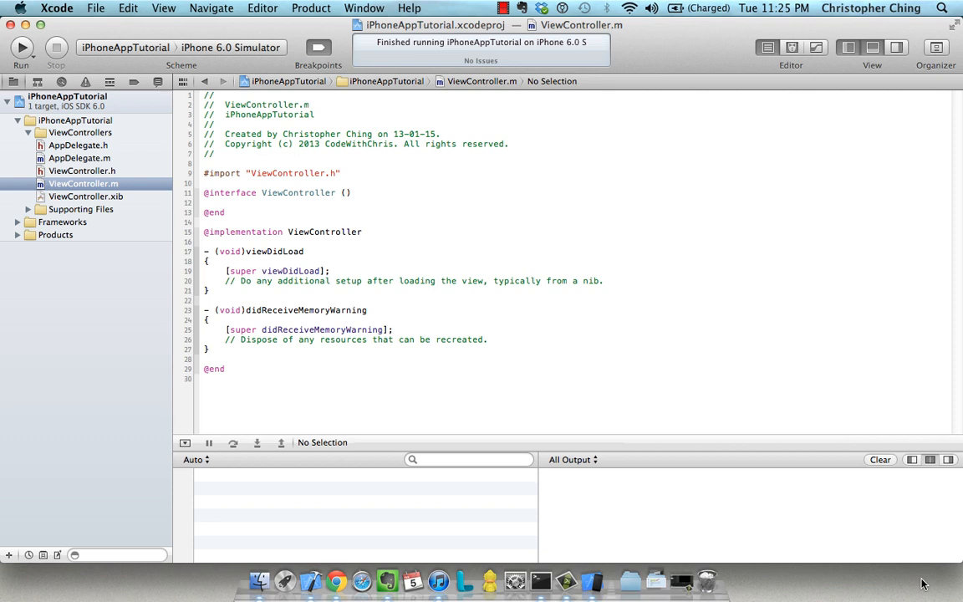
{"action": "left_click", "coordinate": [542, 474]}
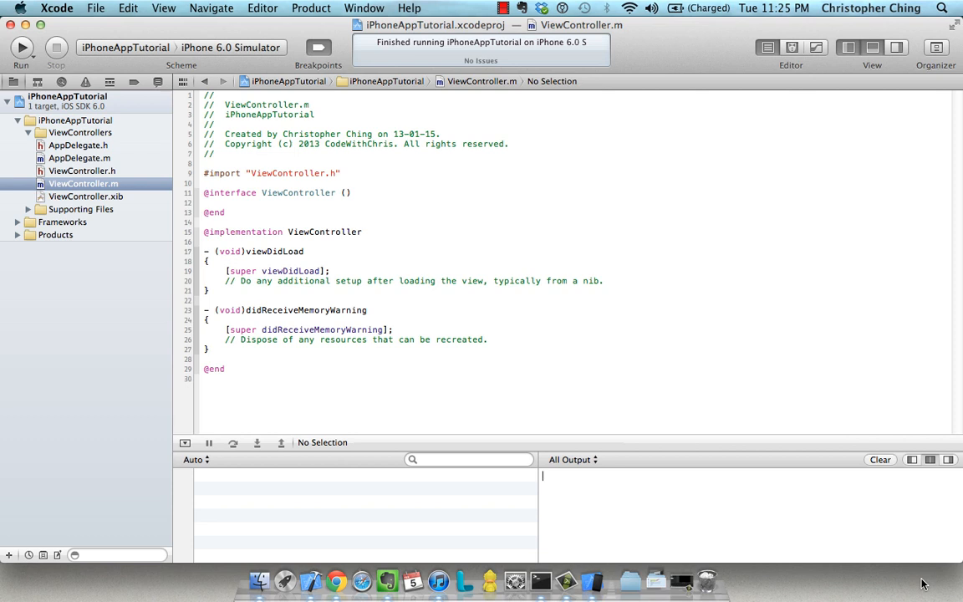